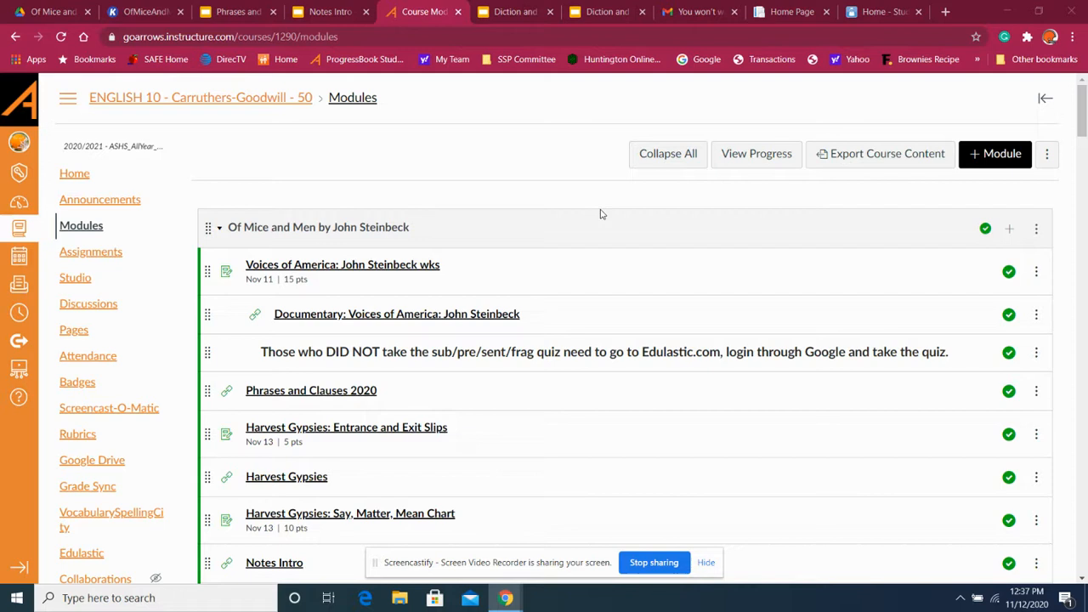
# Go to the English 10 course Home page with its recent announcements
pyautogui.click(74, 173)
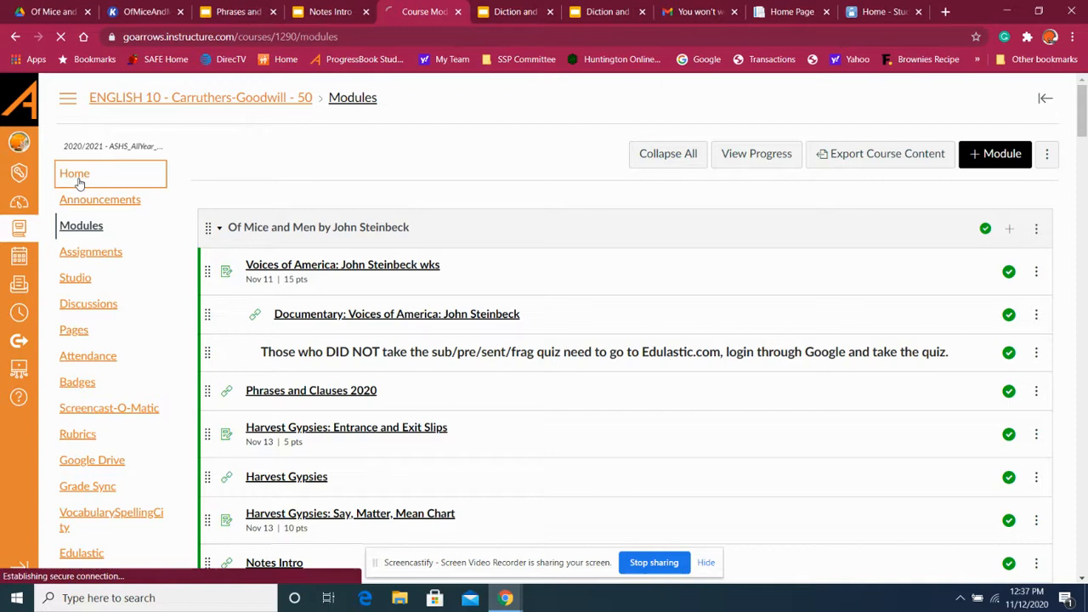
pyautogui.click(75, 174)
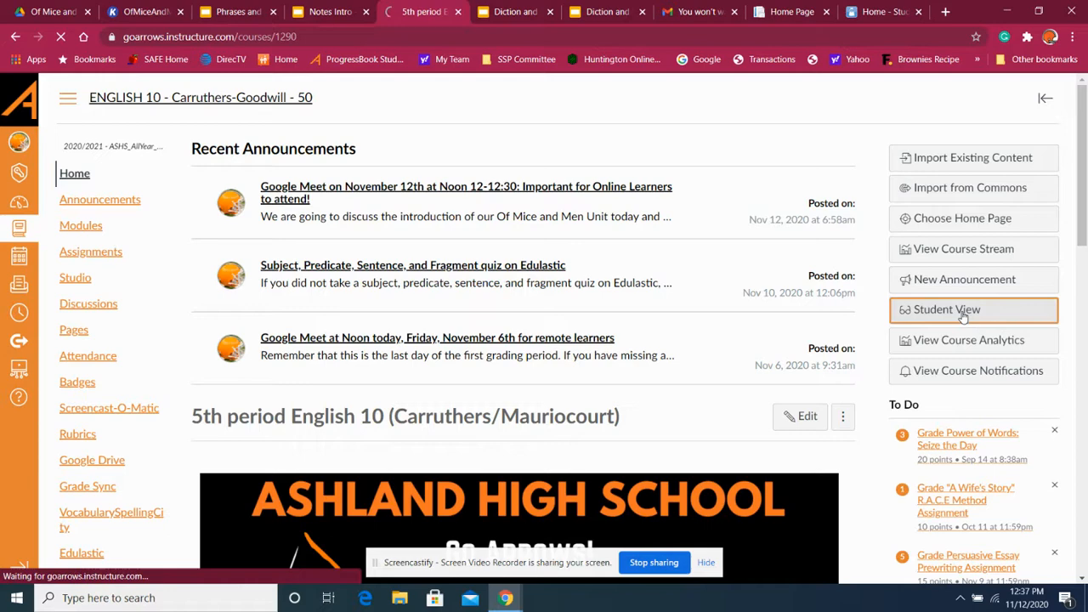
# Enter Student View and scroll through teacher contacts and course expectations, then back to the top
pyautogui.click(947, 309)
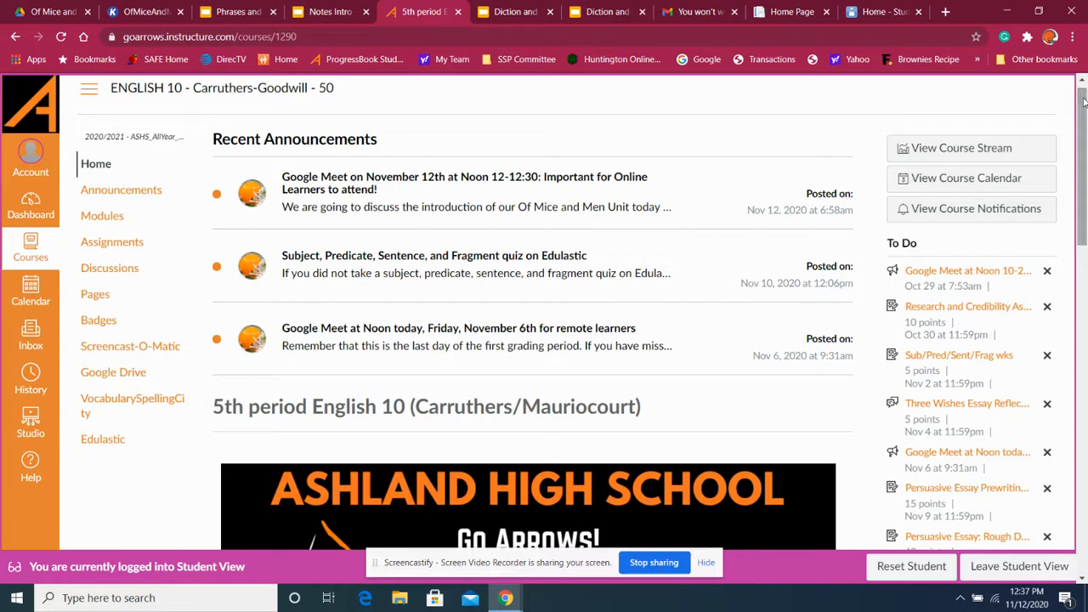
pyautogui.scroll(-3)
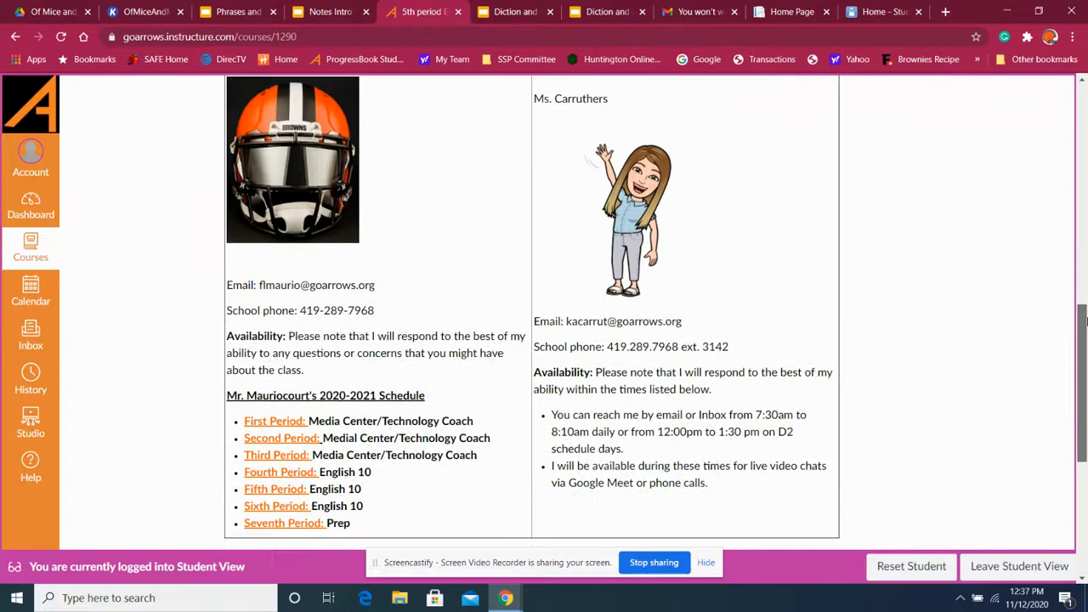
pyautogui.scroll(-3)
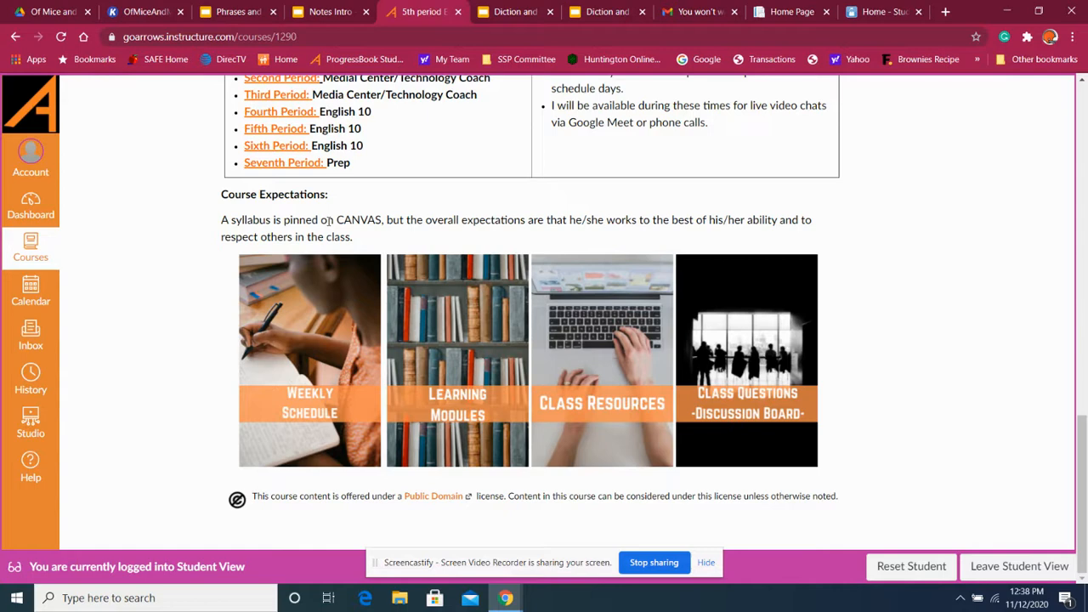
pyautogui.scroll(3)
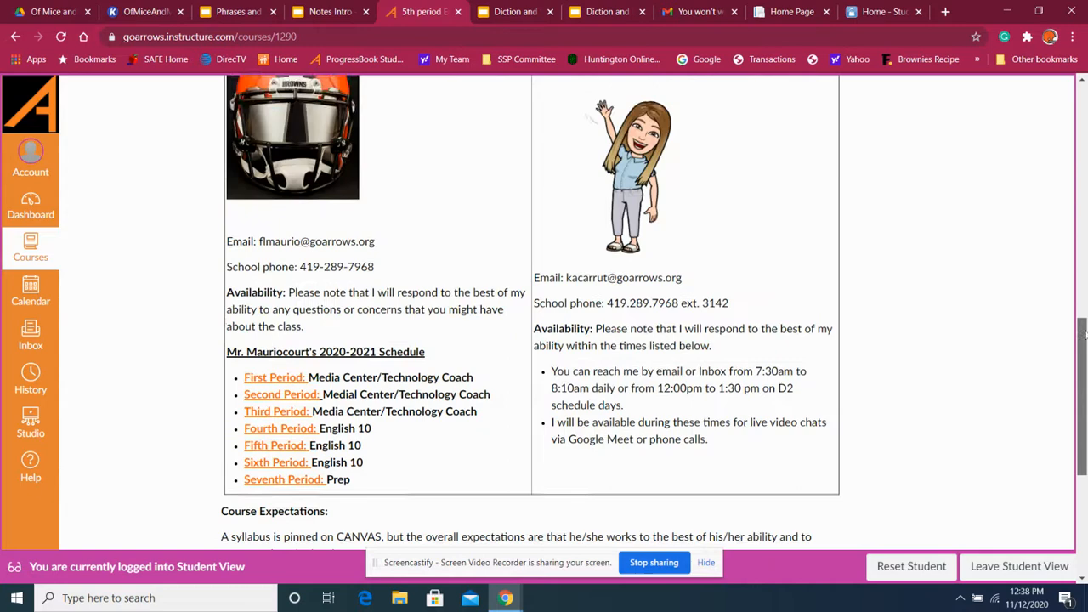
pyautogui.scroll(3)
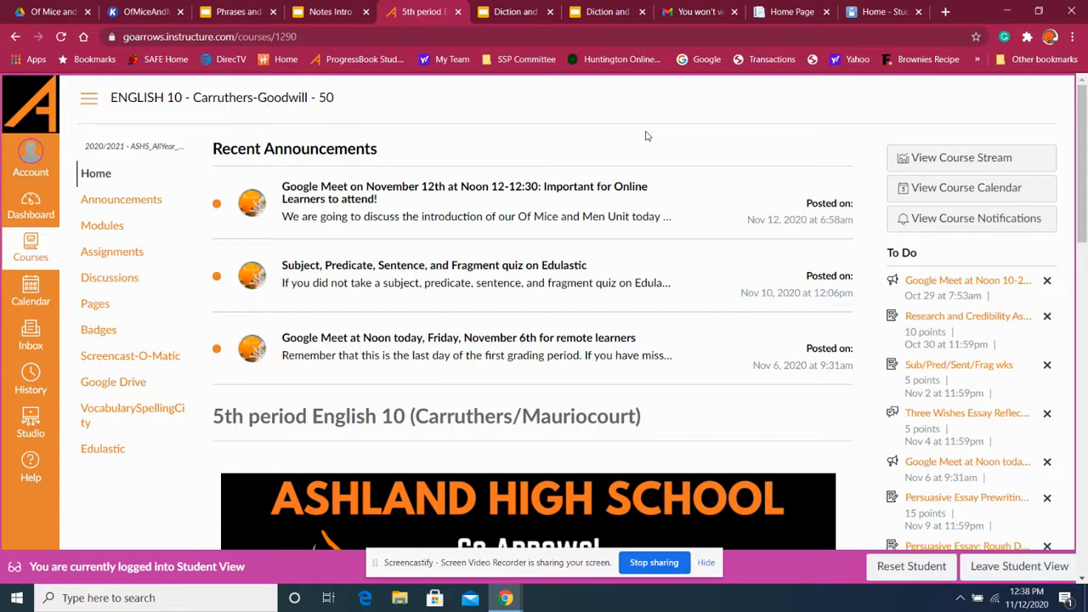
pyautogui.click(102, 224)
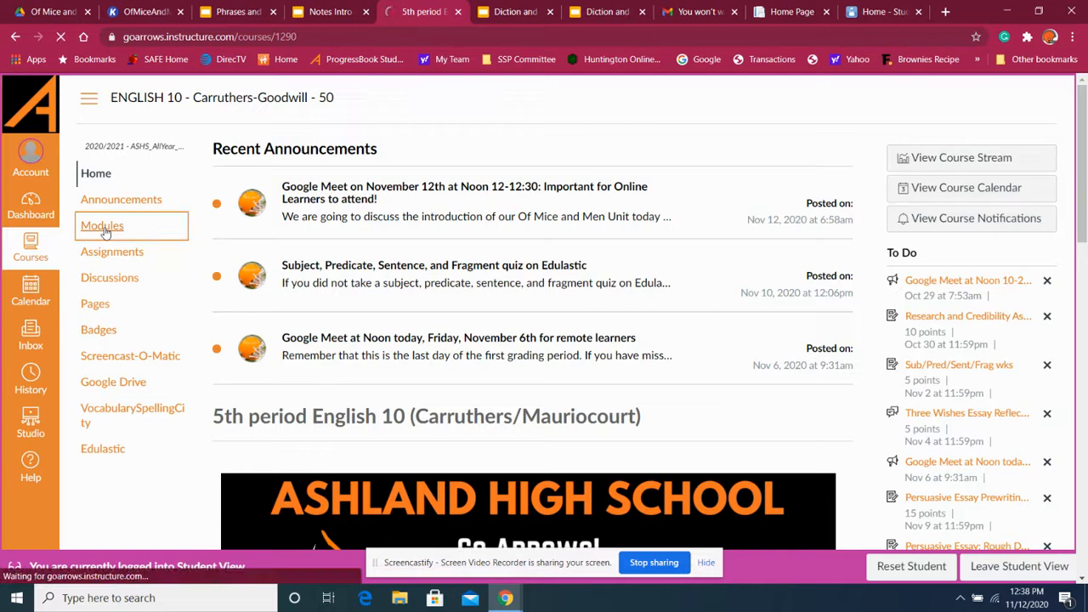
# Show the course Modules list with the Of Mice and Men by John Steinbeck module
pyautogui.click(102, 224)
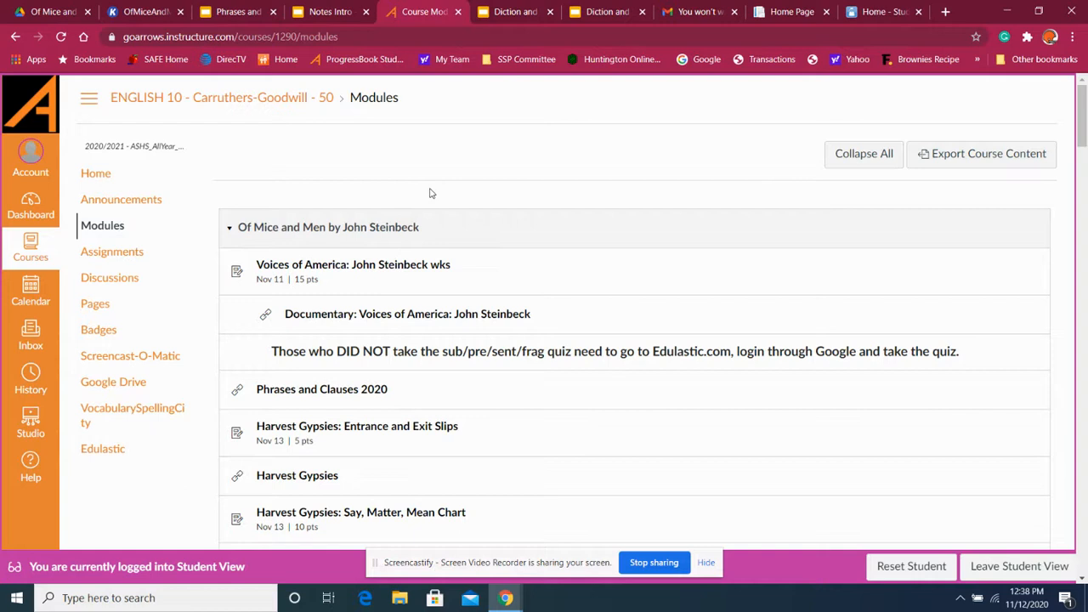
pyautogui.moveTo(412, 259)
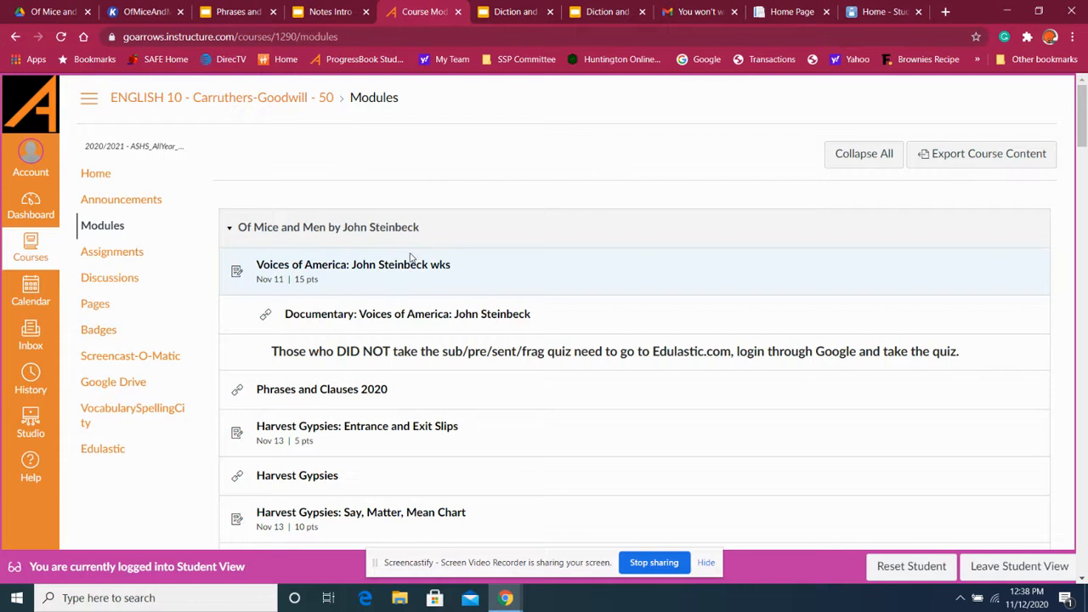
pyautogui.moveTo(422, 303)
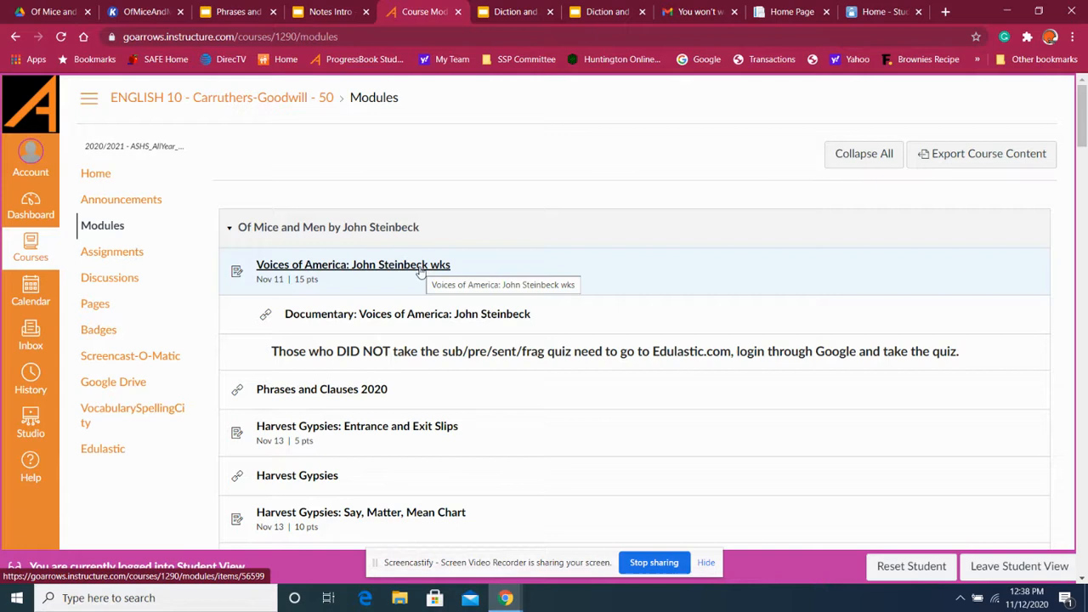
pyautogui.moveTo(508, 267)
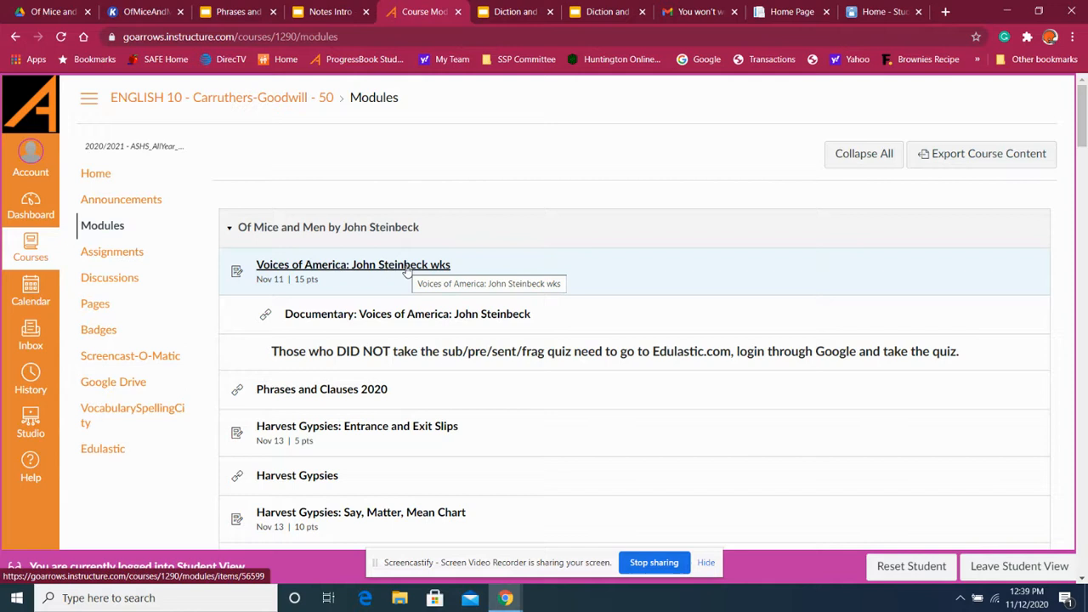
pyautogui.scroll(-3)
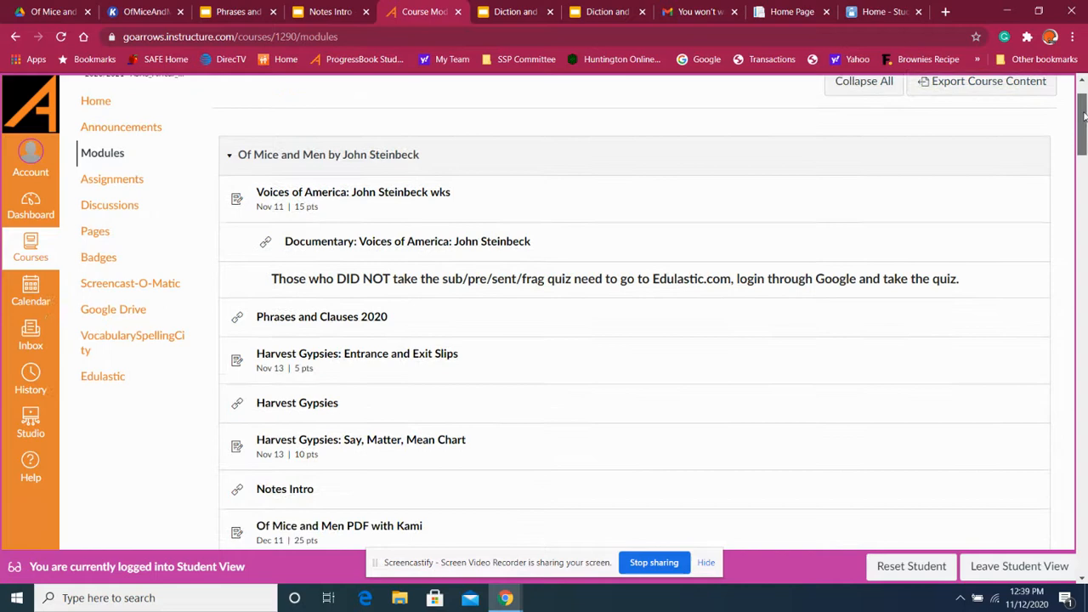
pyautogui.scroll(-3)
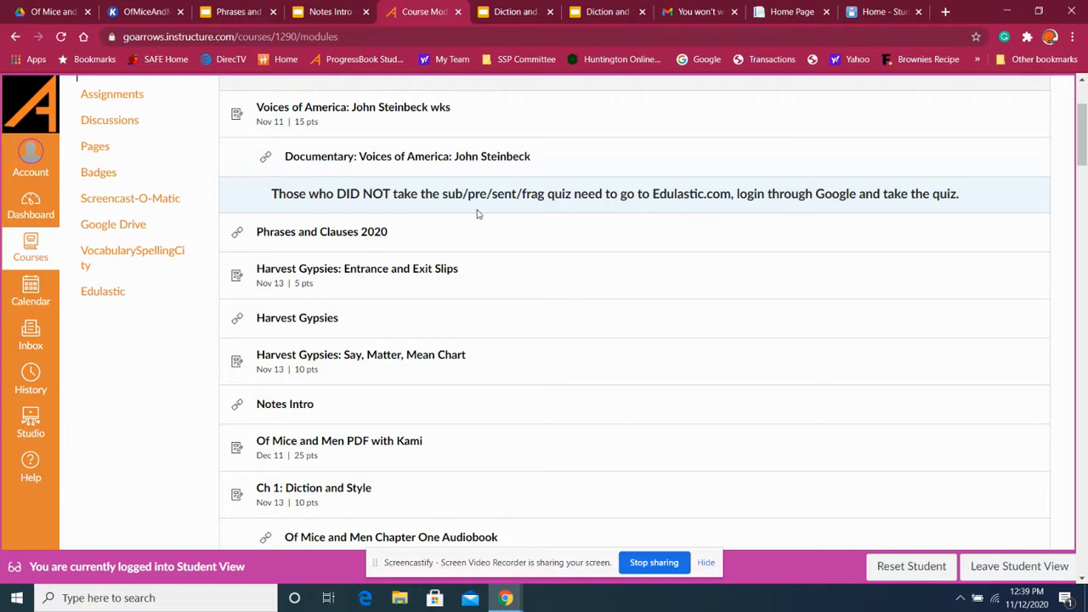
pyautogui.moveTo(577, 248)
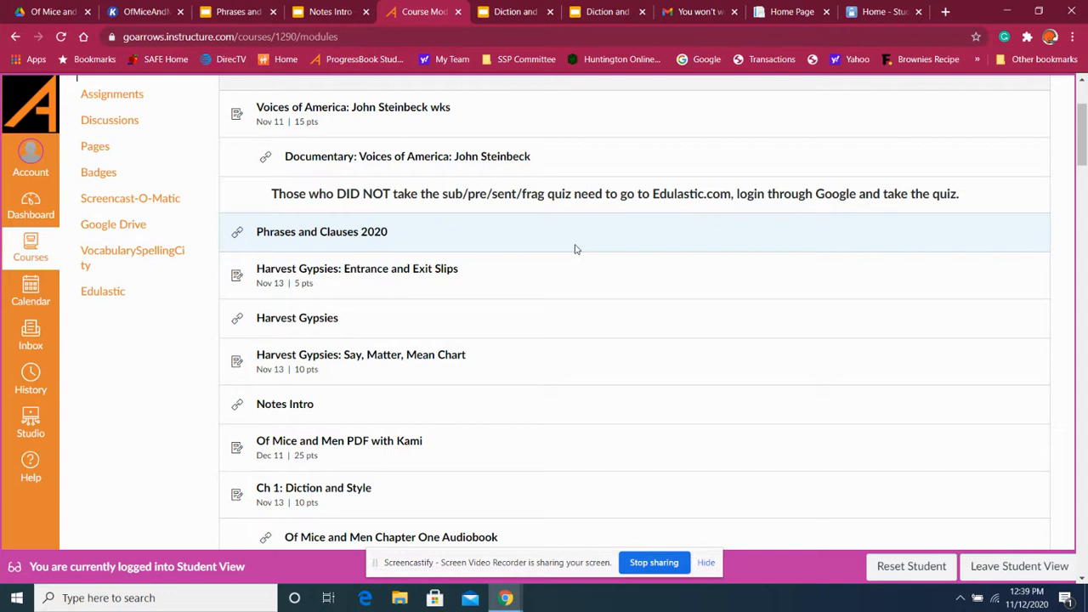
pyautogui.moveTo(355, 218)
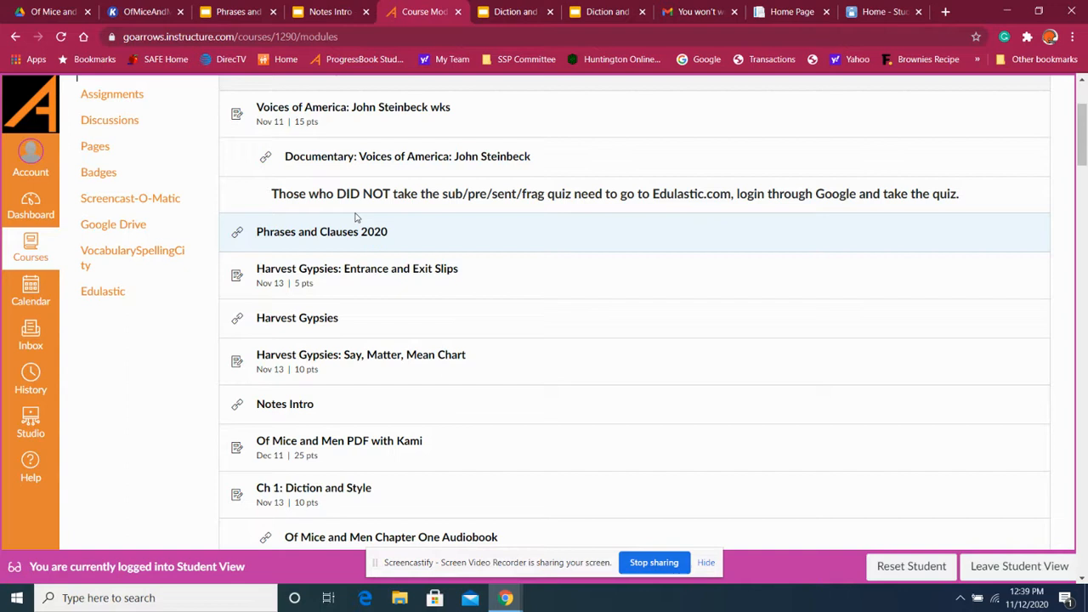
pyautogui.moveTo(475, 309)
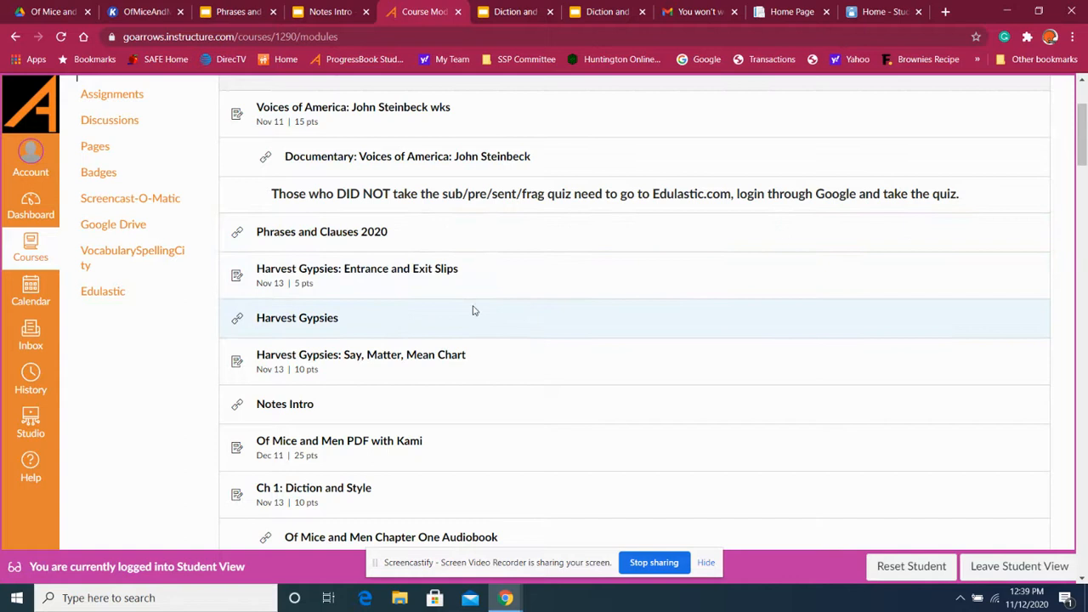
pyautogui.scroll(-3)
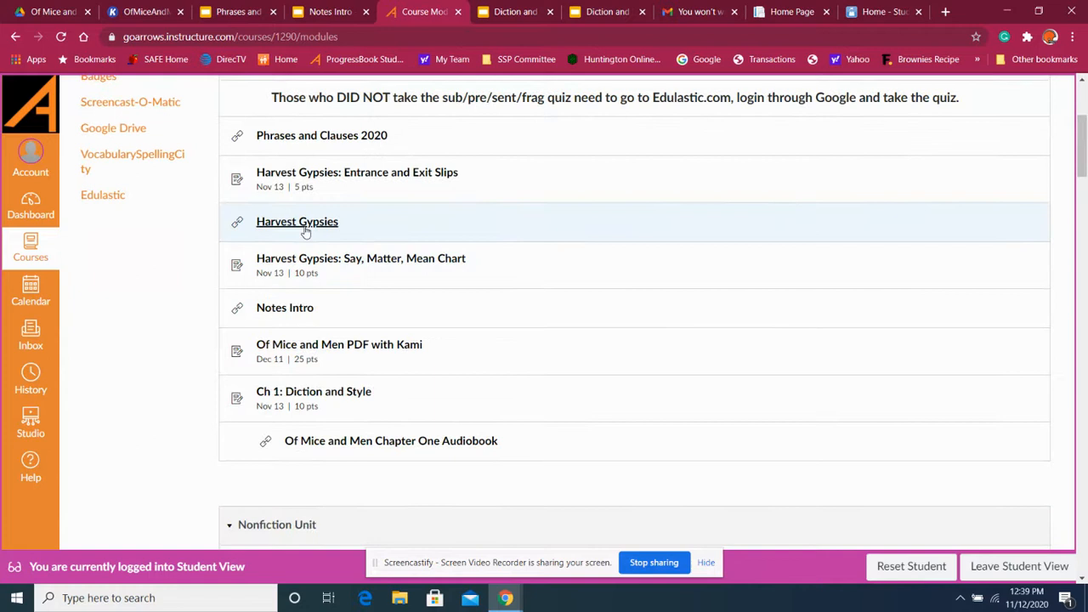
pyautogui.moveTo(337, 179)
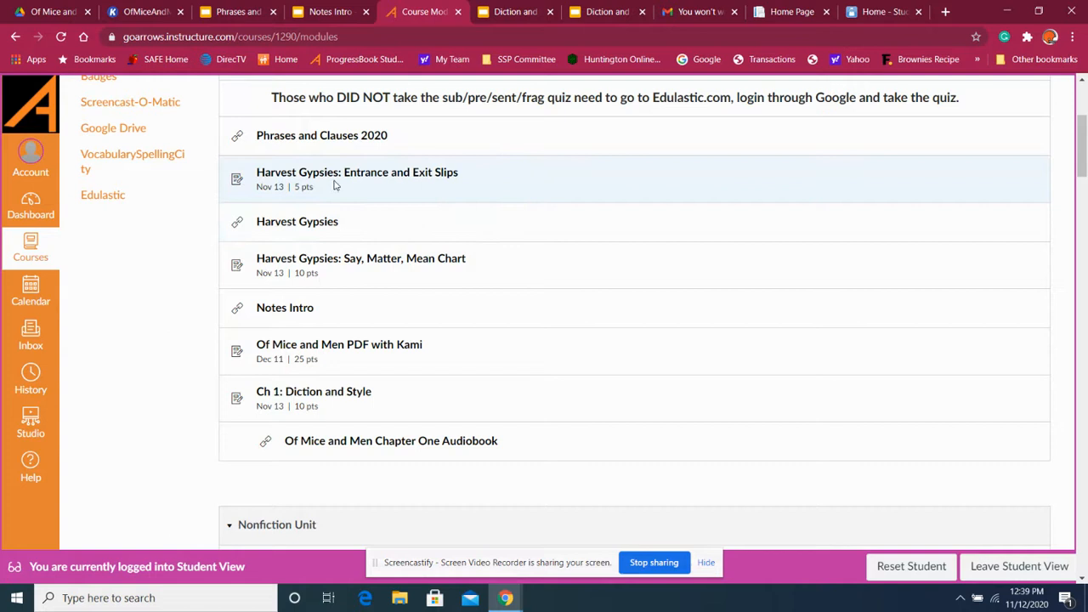
pyautogui.moveTo(347, 302)
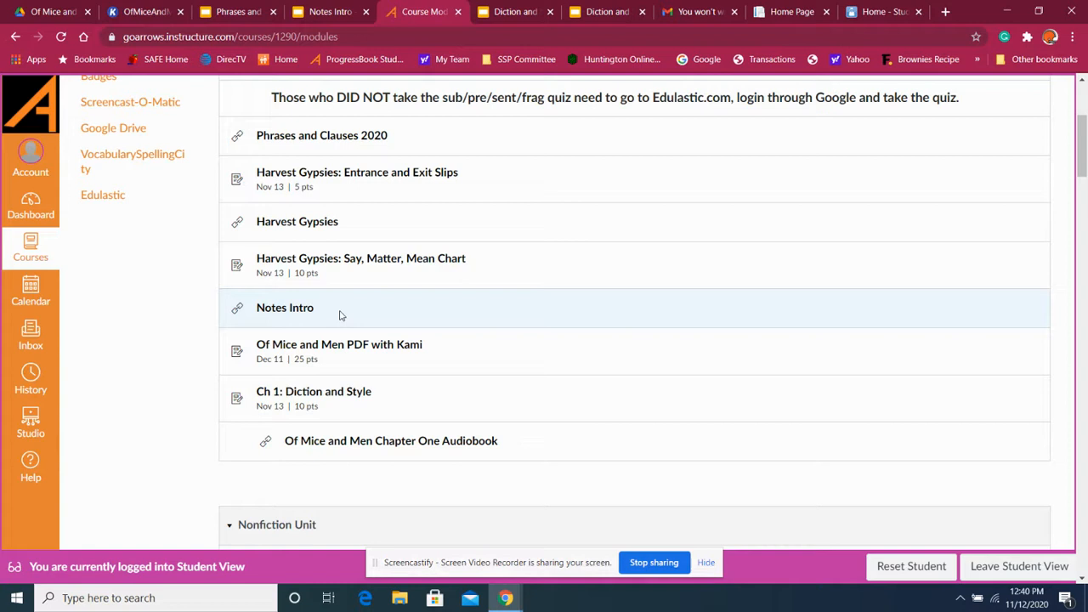
pyautogui.moveTo(998, 189)
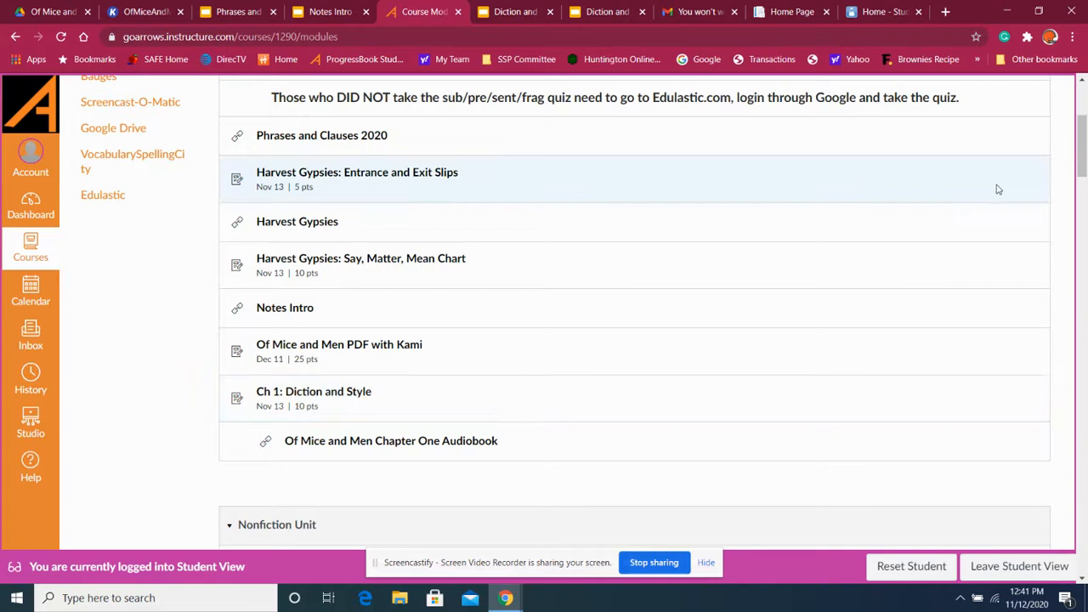
# Return to the top of Modules, then present the Notes Intro deck full screen in Google Slides
pyautogui.scroll(3)
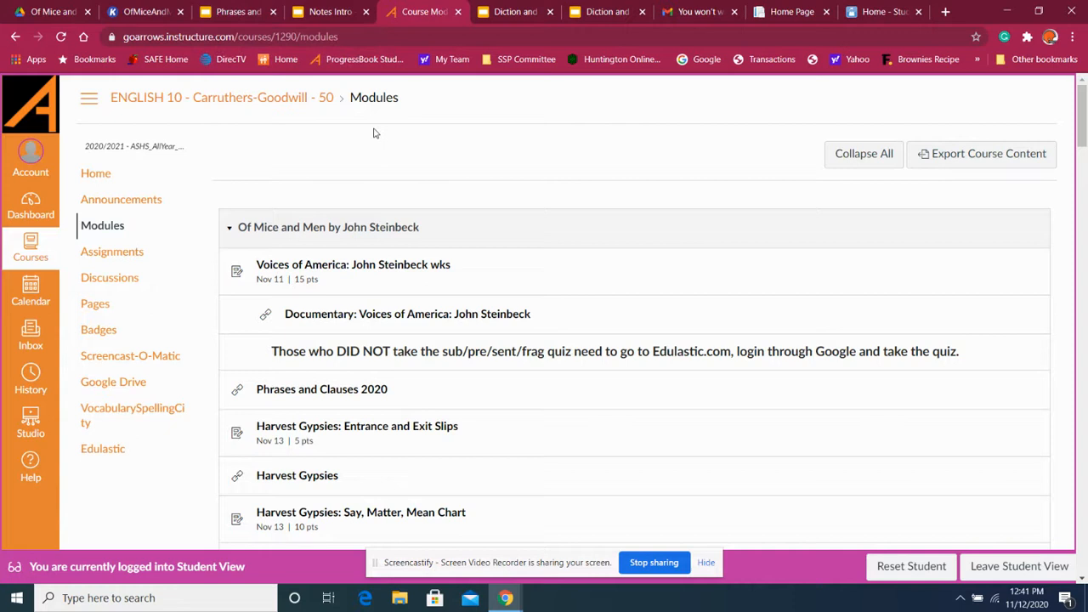
pyautogui.moveTo(330, 10)
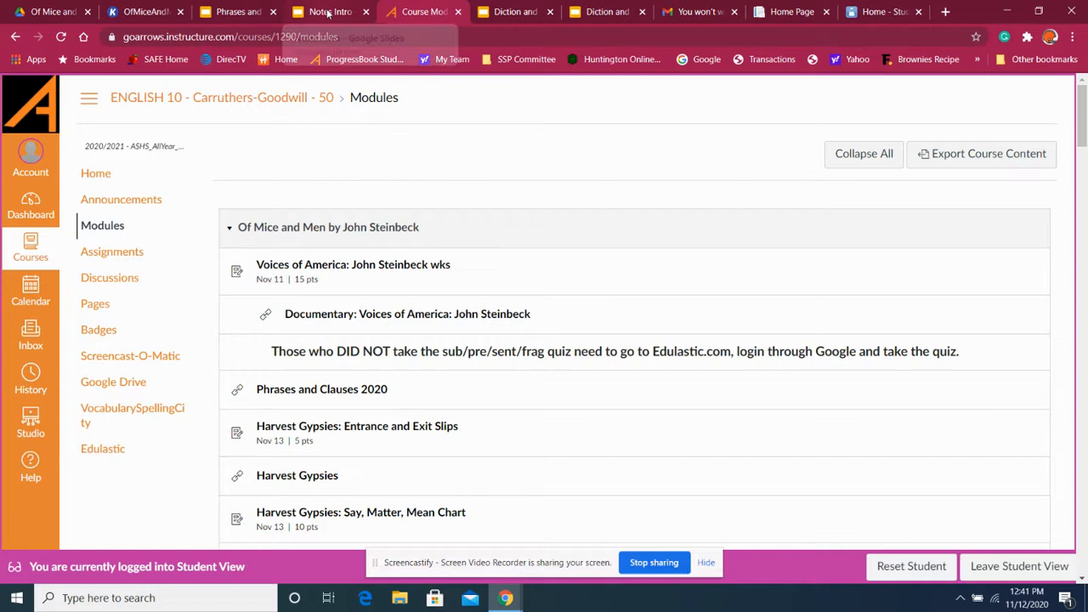
pyautogui.click(326, 10)
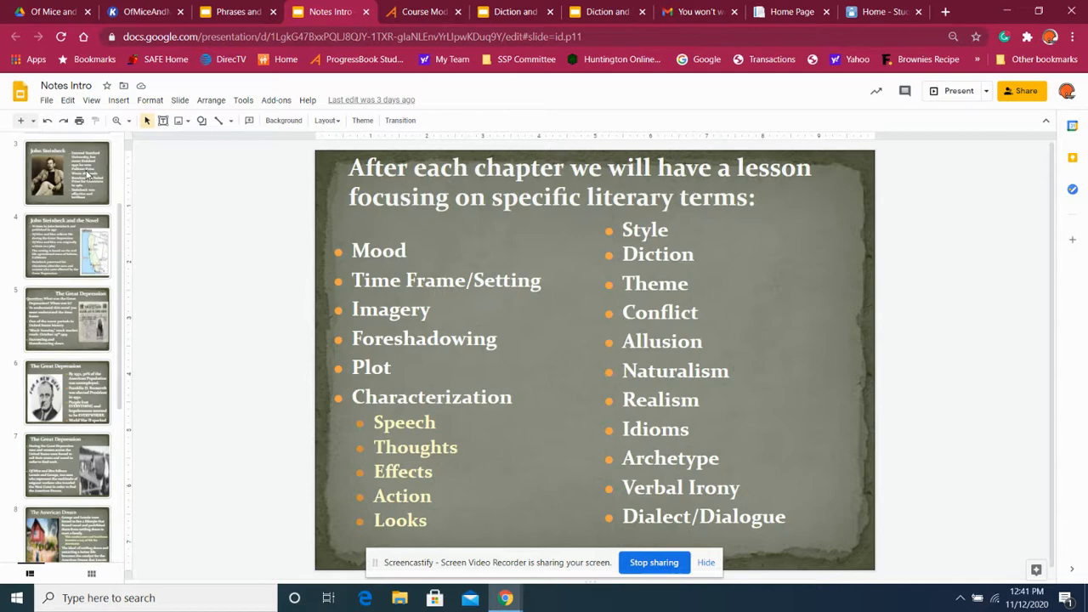
pyautogui.click(959, 91)
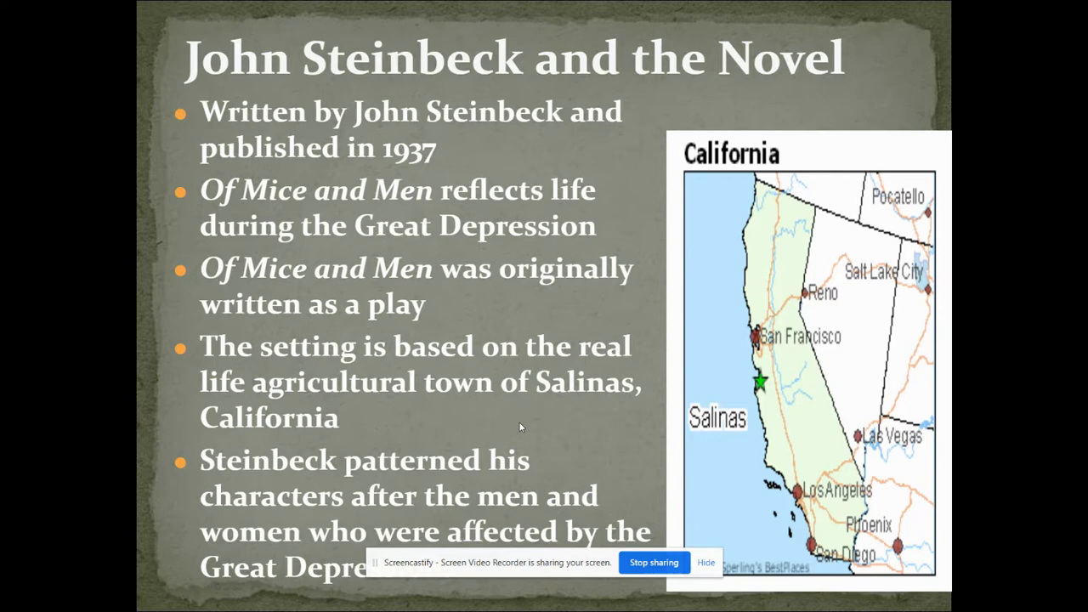
pyautogui.moveTo(456, 364)
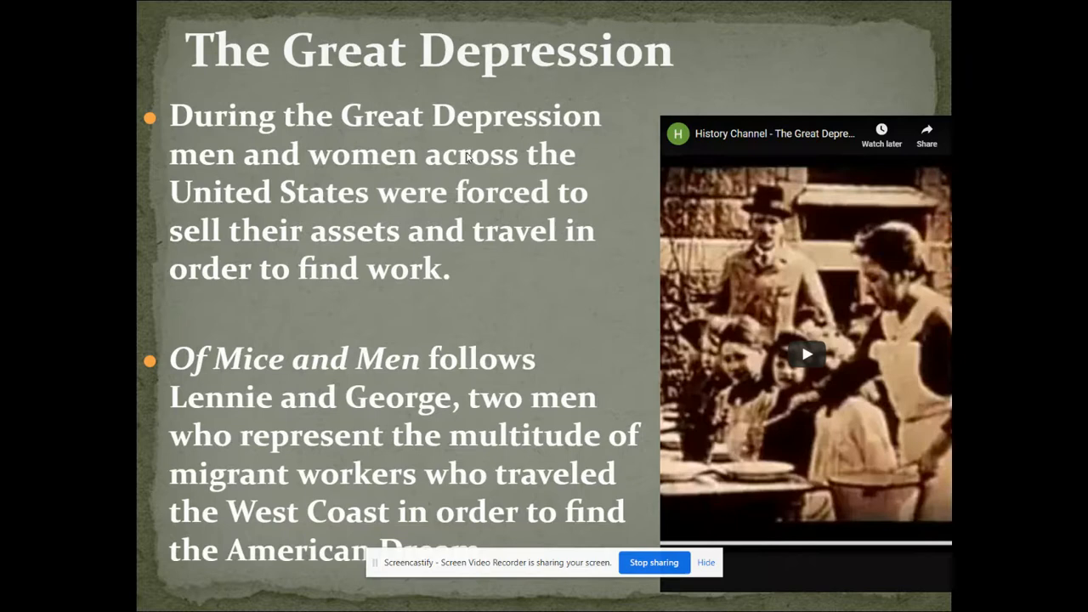
pyautogui.moveTo(310, 318)
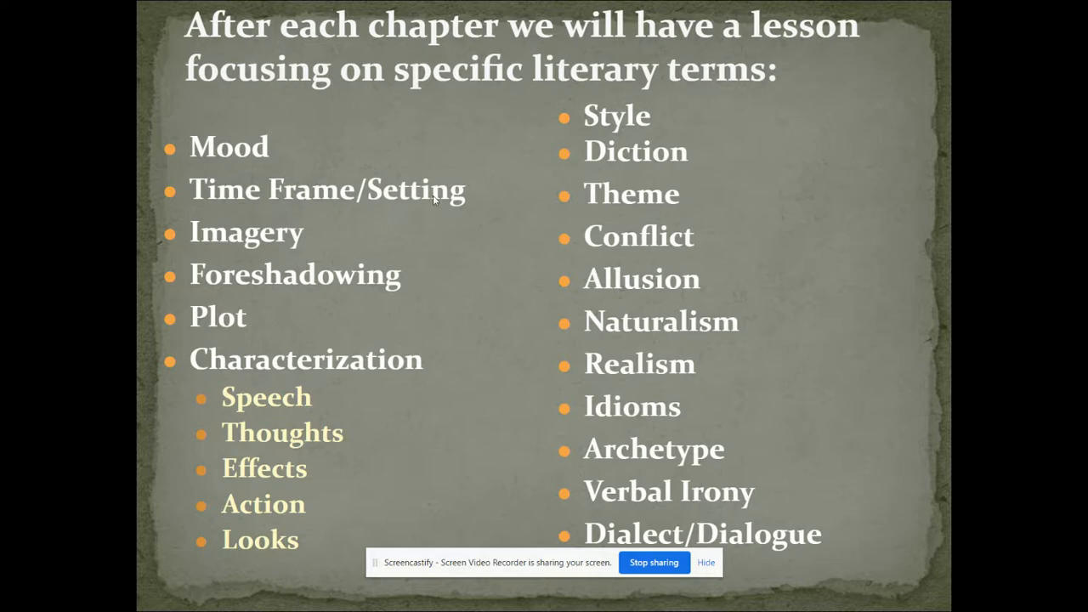
pyautogui.moveTo(722, 585)
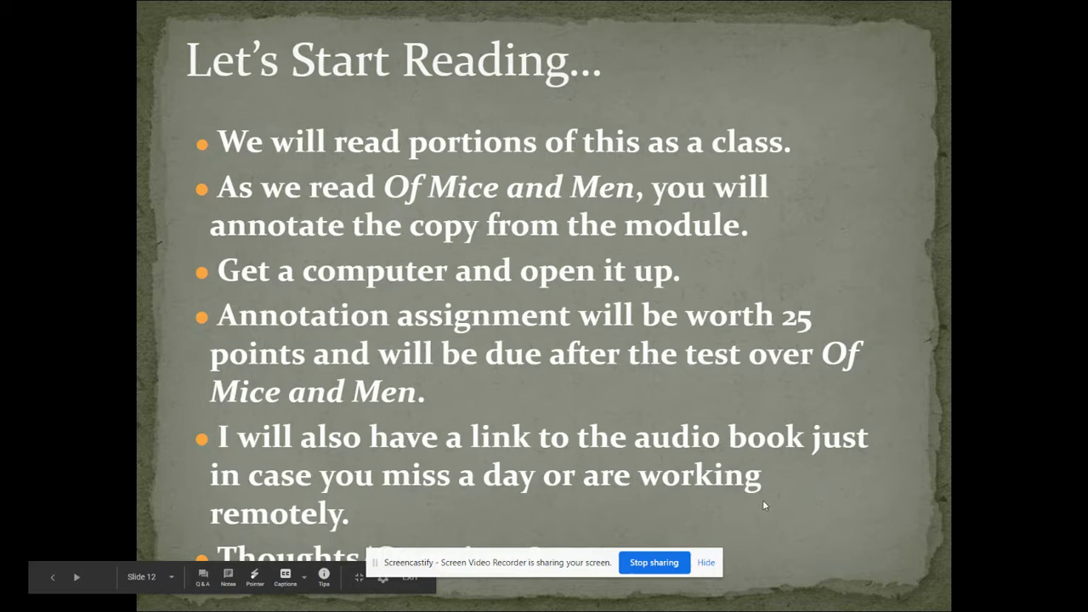
# Exit the slideshow back to the Notes Intro editor on the Let's Start Reading slide
pyautogui.press('Escape')
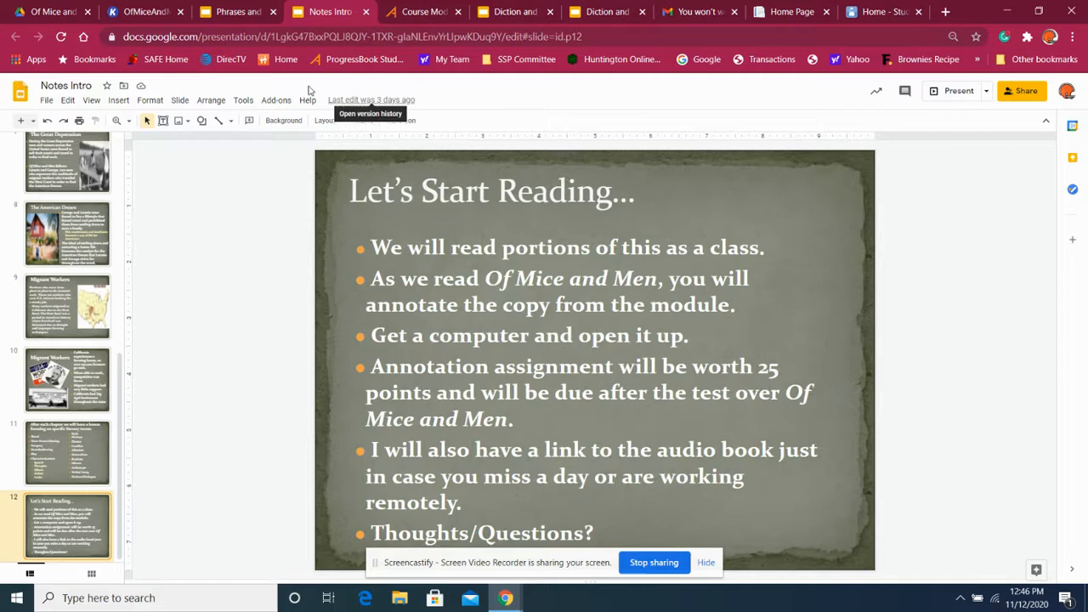
# Switch to the Of Mice and Men PDF in Kami and scroll past the cover to the title page
pyautogui.click(144, 11)
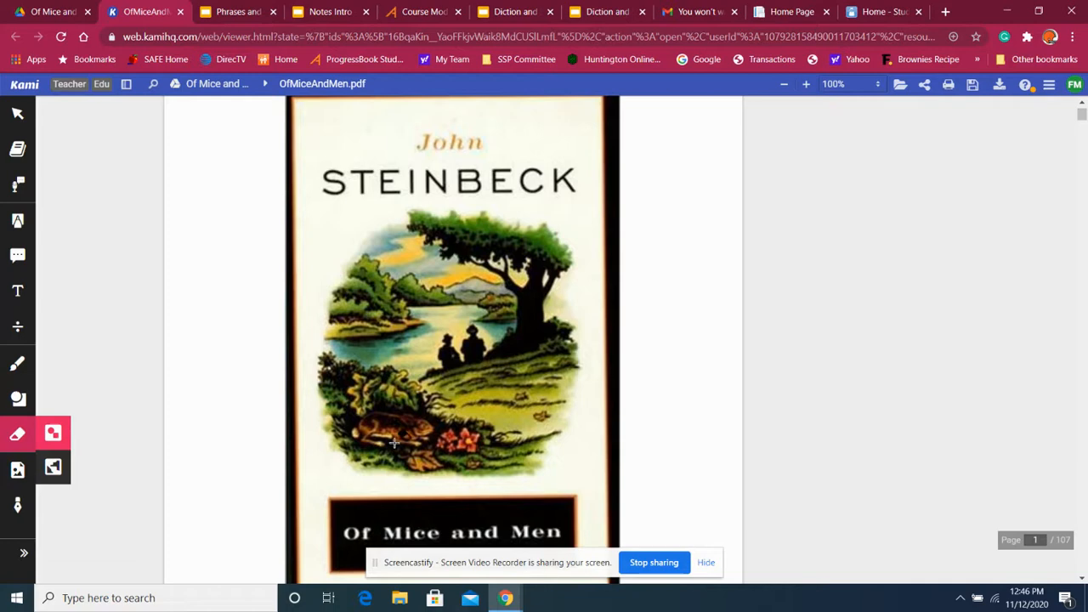
pyautogui.scroll(-3)
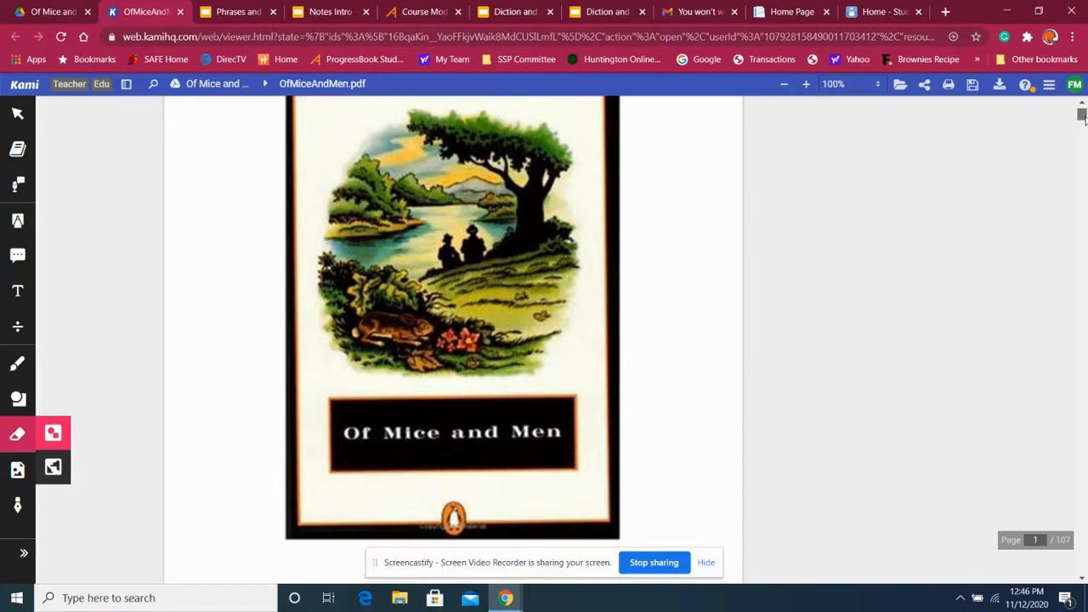
pyautogui.scroll(-3)
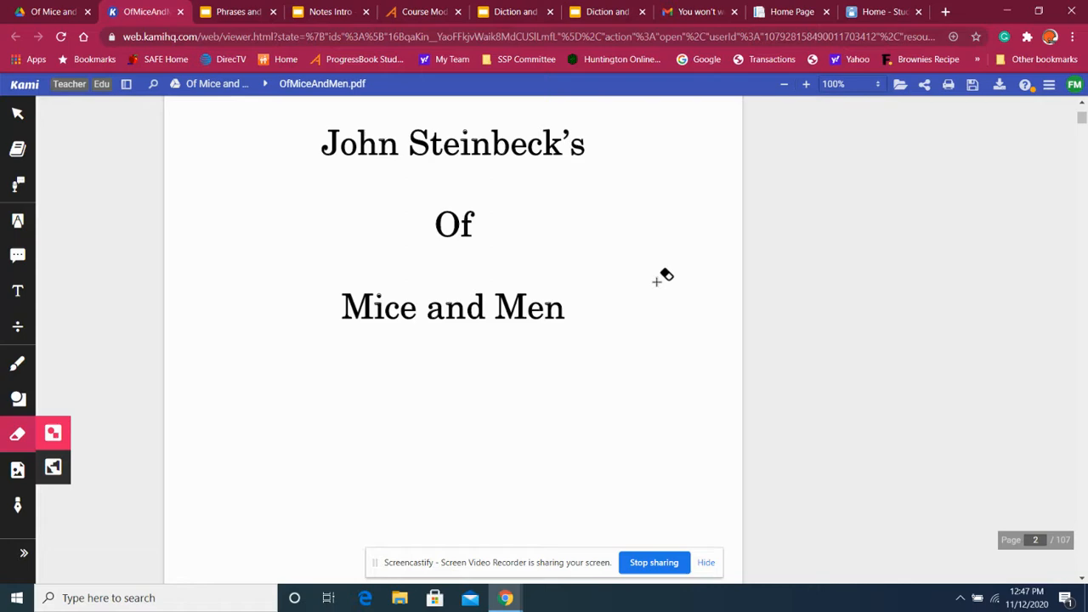
# Scroll through the novel's opening chapter from page 4 toward page 11
pyautogui.scroll(-3)
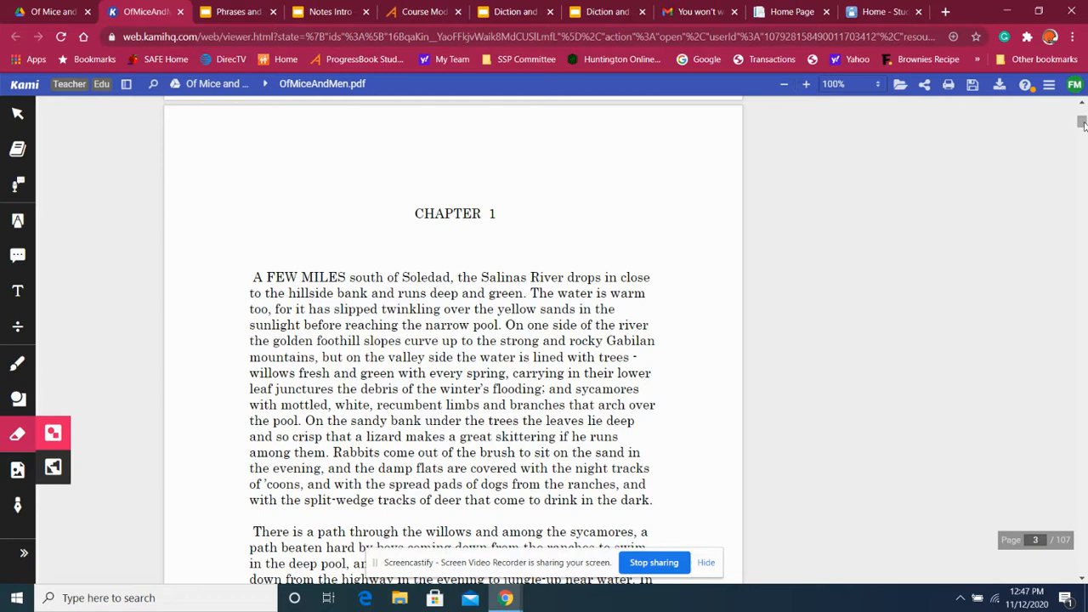
pyautogui.scroll(-3)
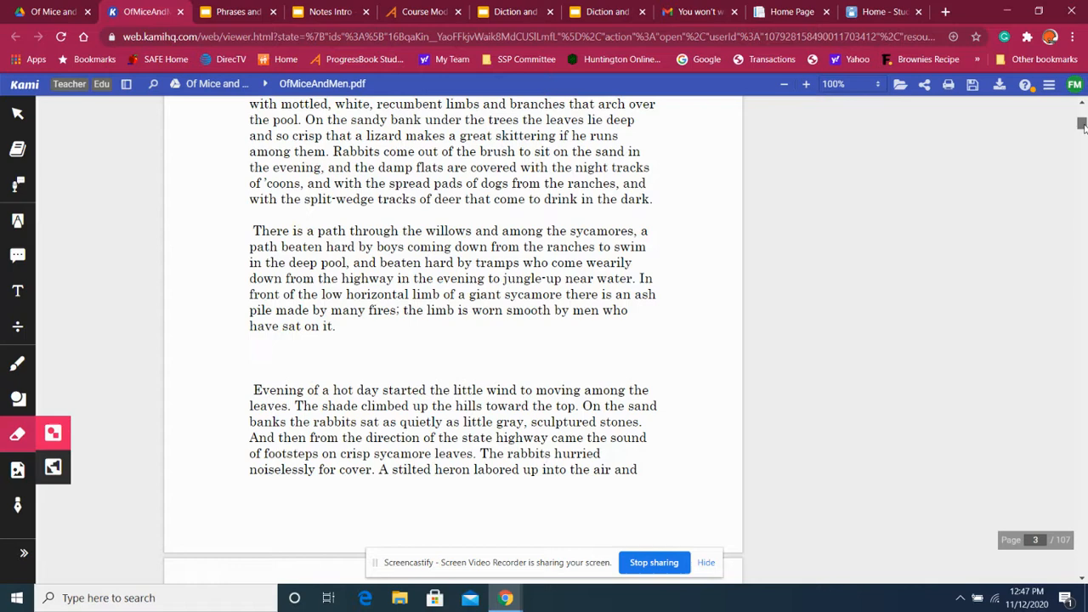
pyautogui.scroll(-3)
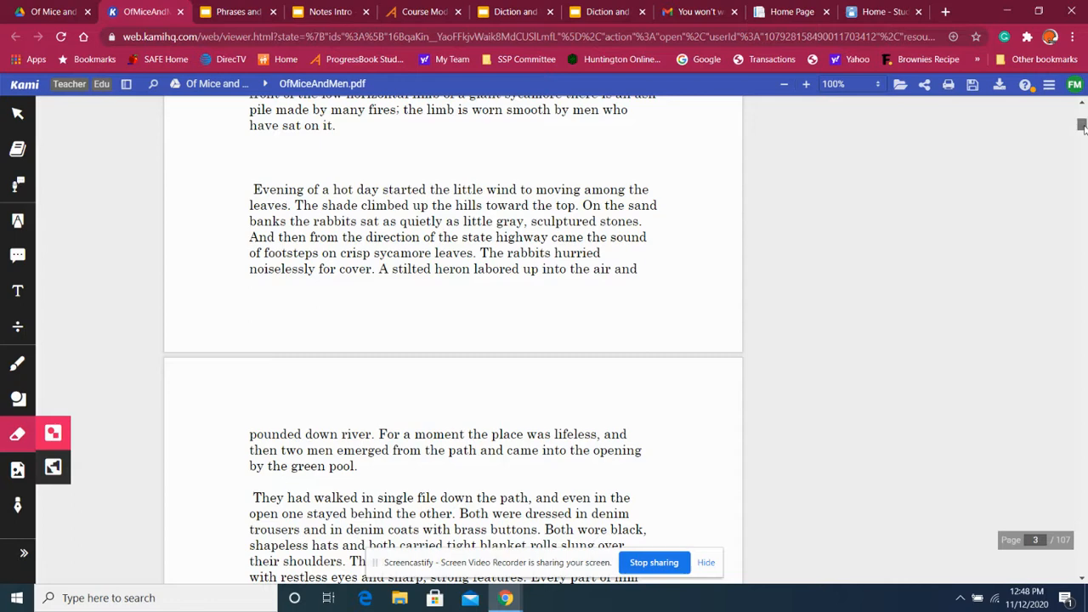
pyautogui.scroll(-3)
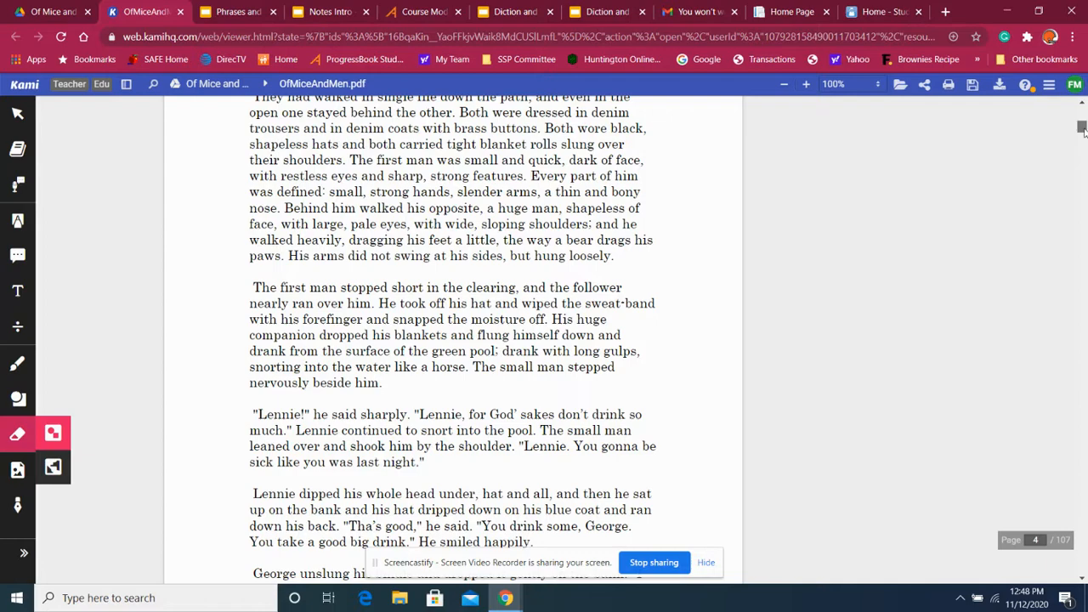
pyautogui.scroll(-3)
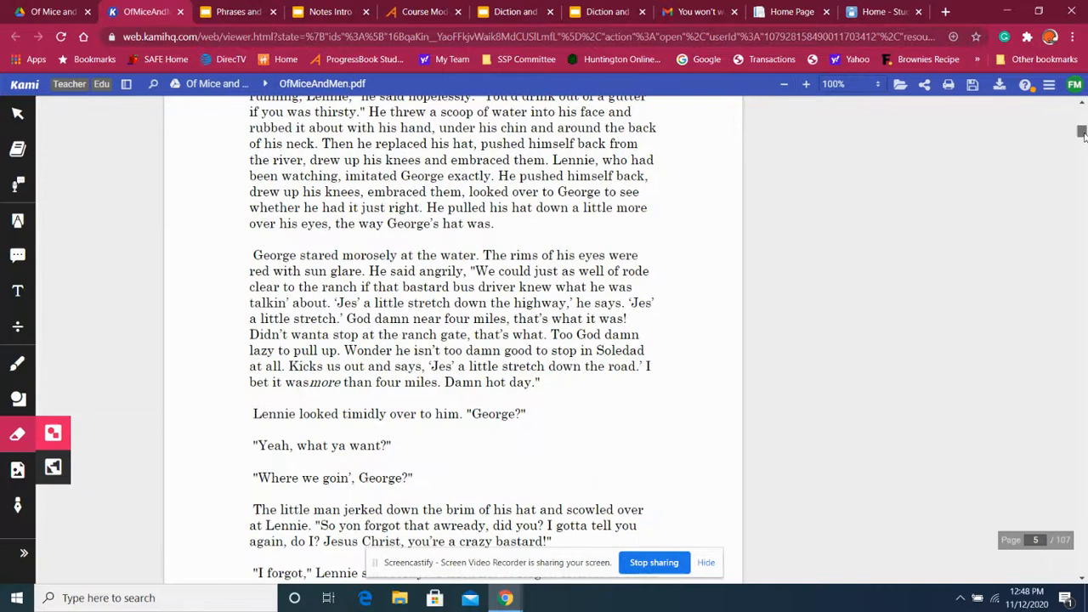
pyautogui.scroll(-3)
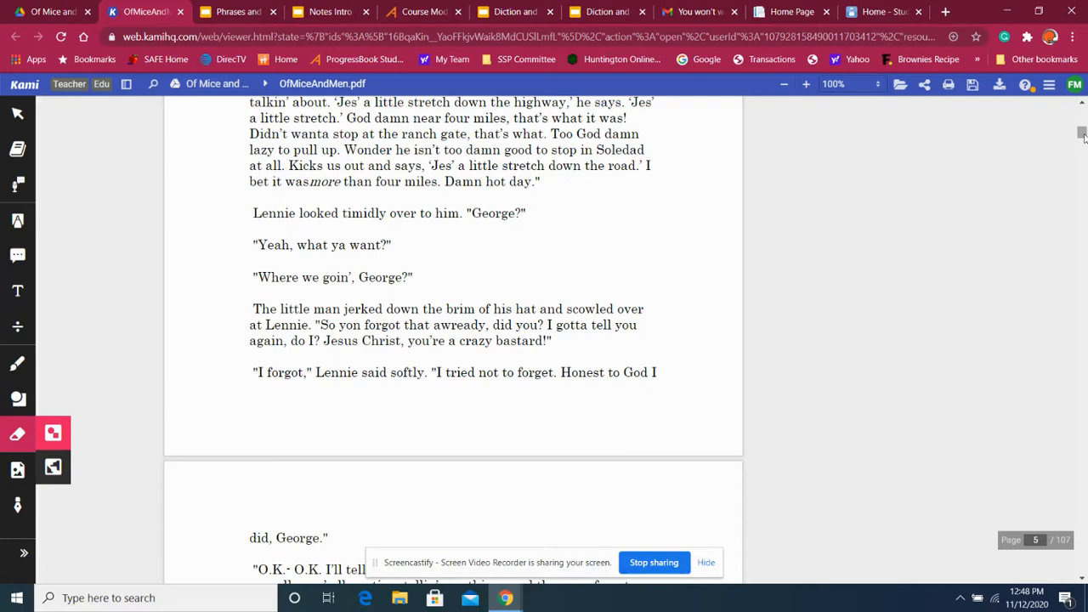
pyautogui.scroll(-3)
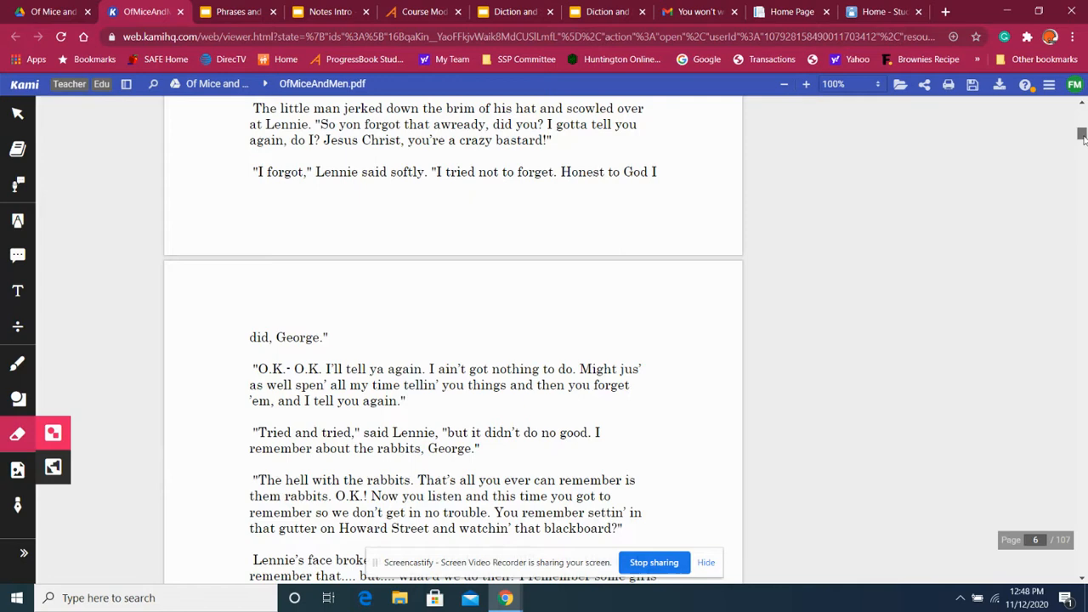
pyautogui.scroll(-3)
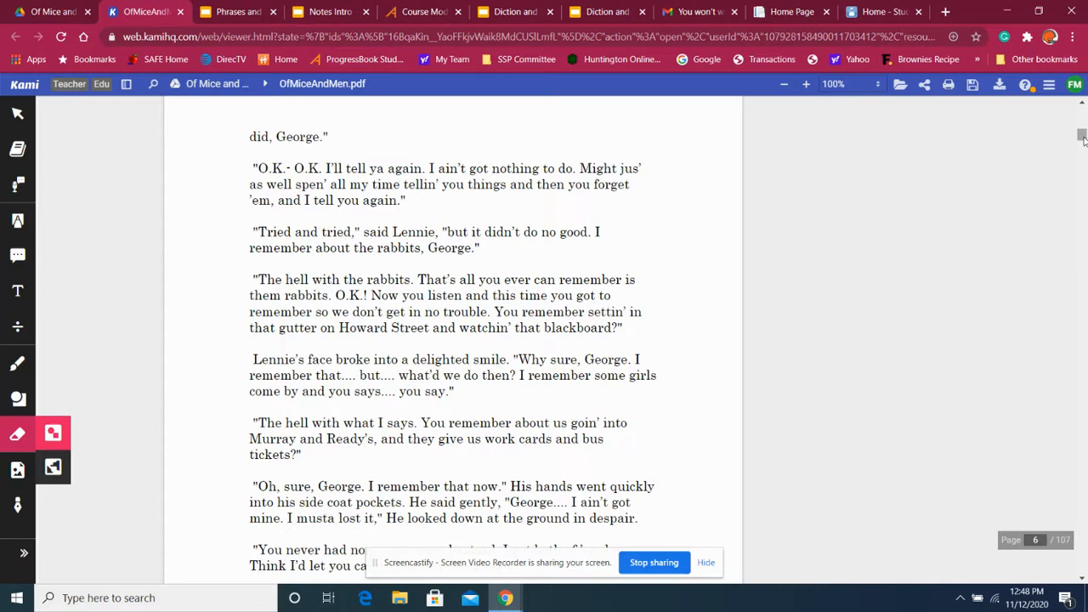
pyautogui.scroll(-3)
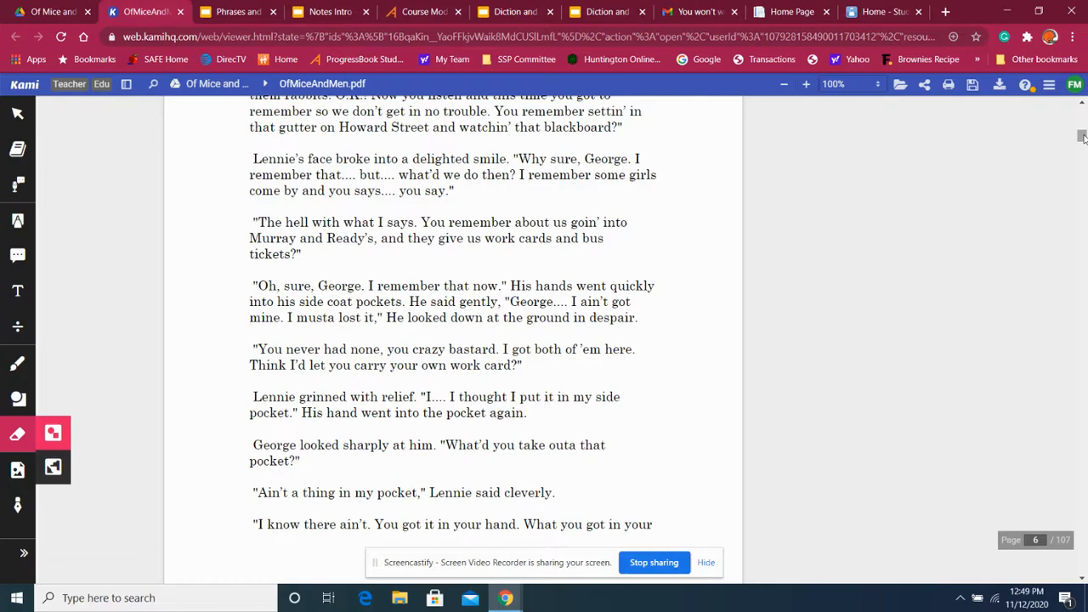
pyautogui.scroll(-3)
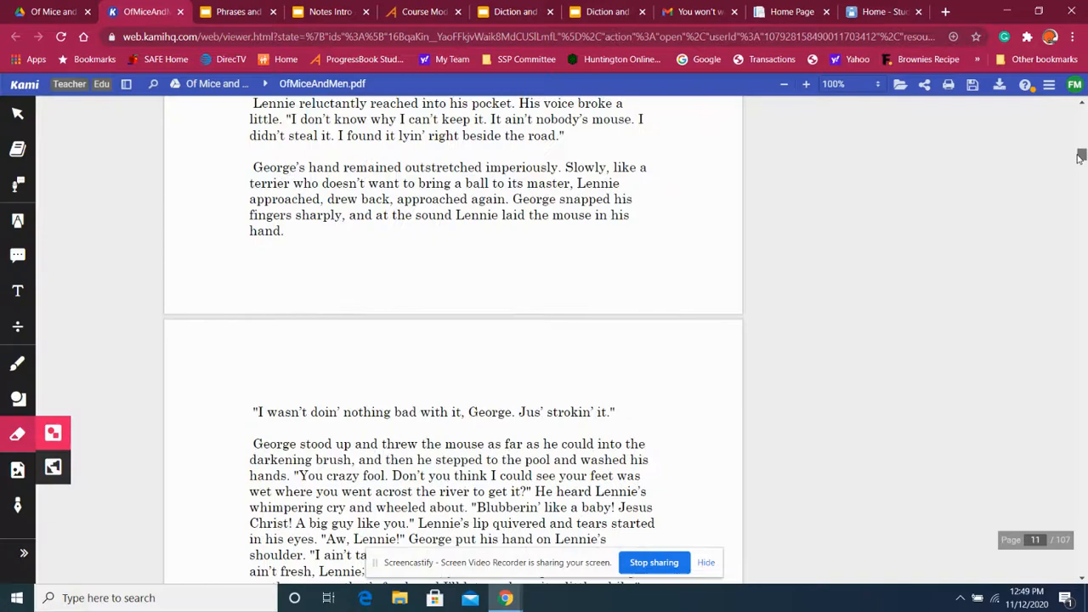
# Scroll on to page 13 where George's furious outburst at Lennie appears
pyautogui.scroll(-3)
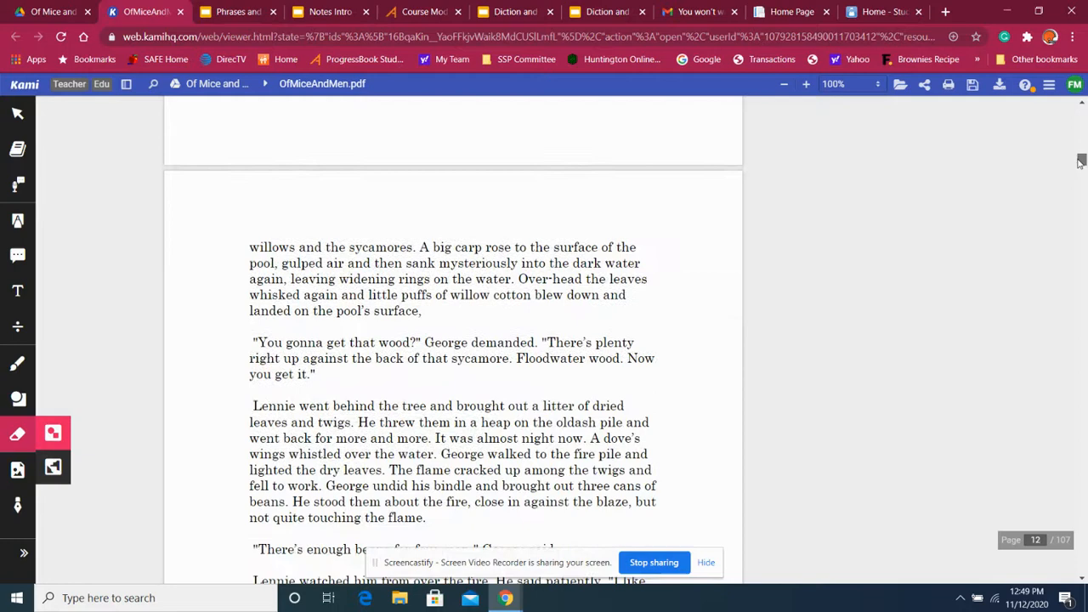
pyautogui.scroll(-3)
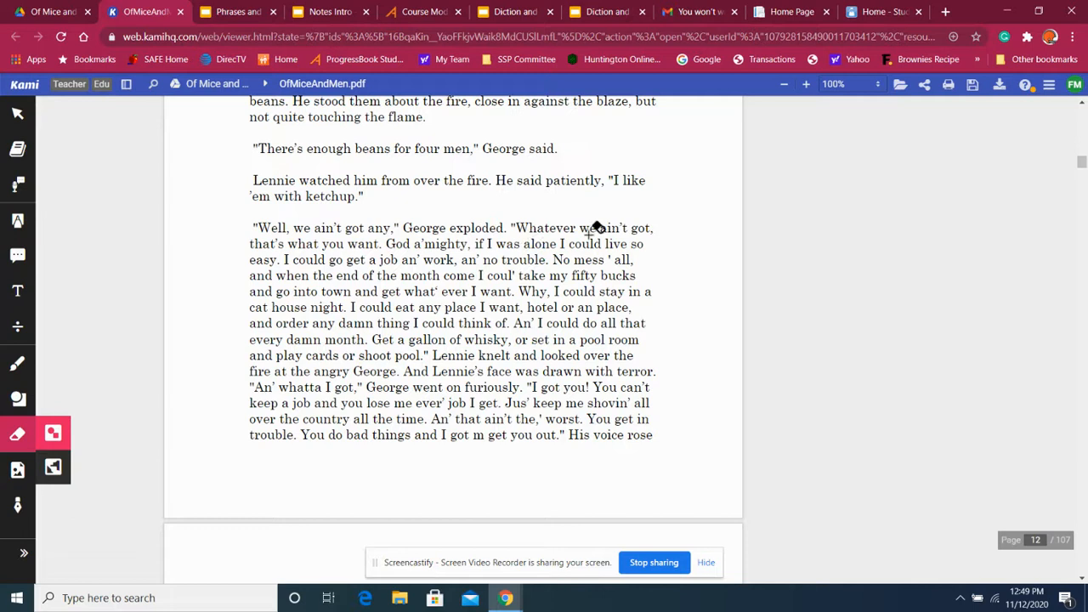
pyautogui.moveTo(1072, 177)
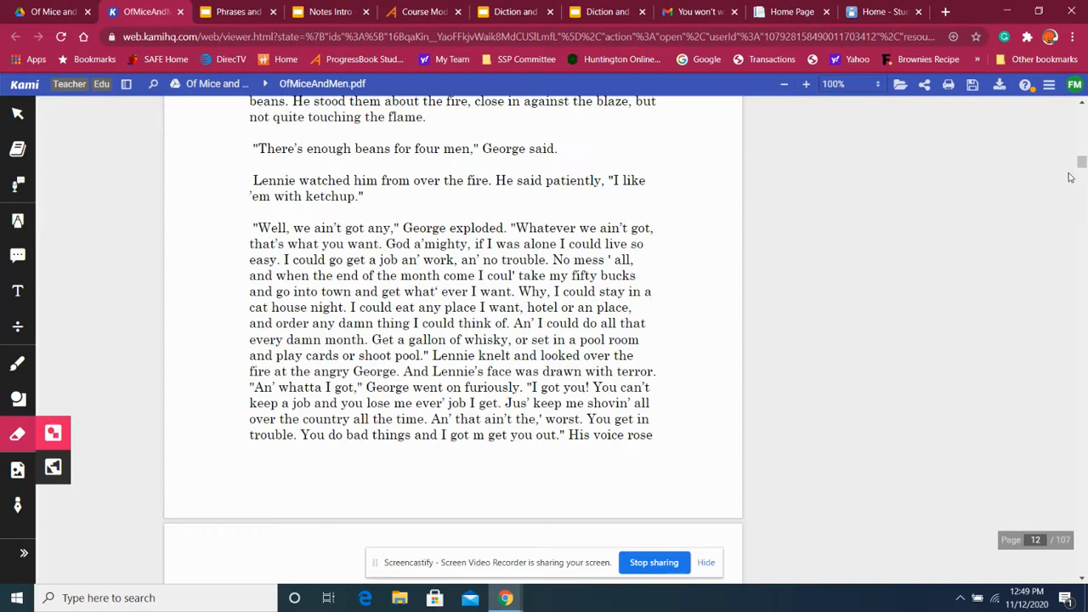
pyautogui.scroll(-3)
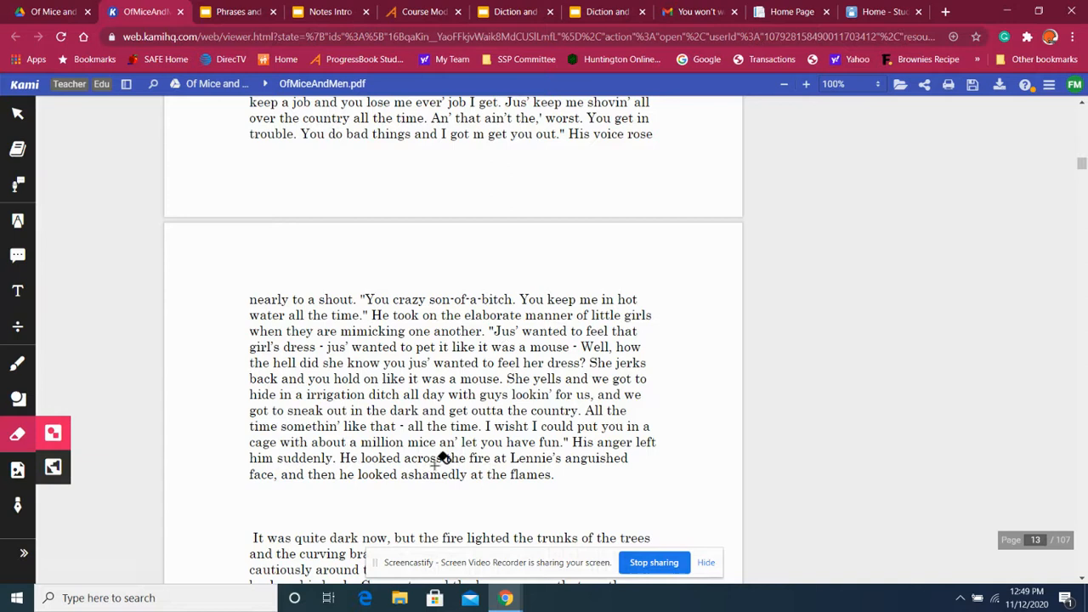
pyautogui.moveTo(680, 413)
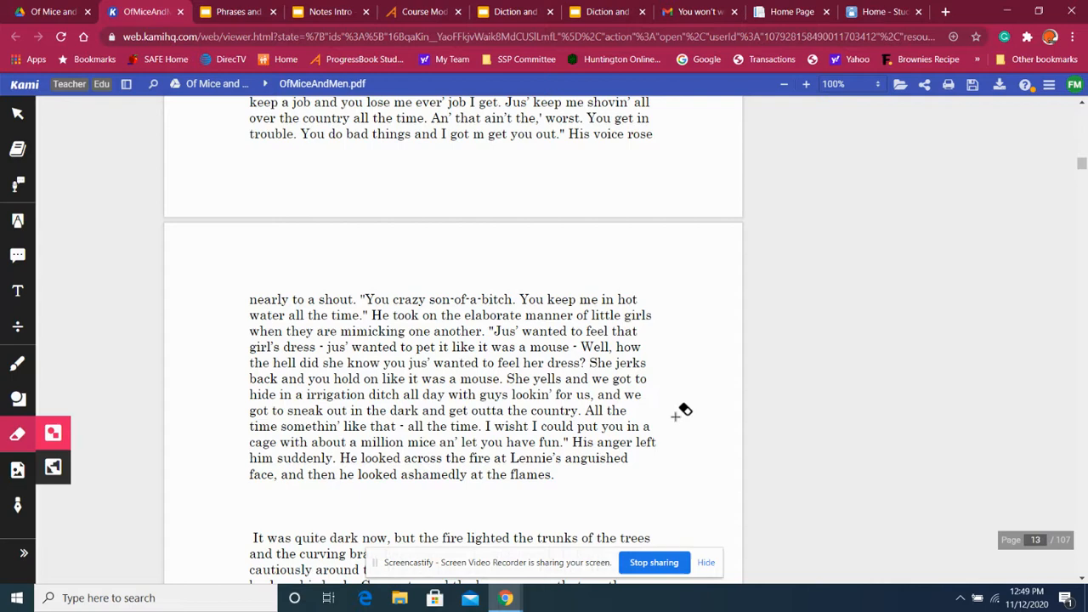
pyautogui.scroll(-3)
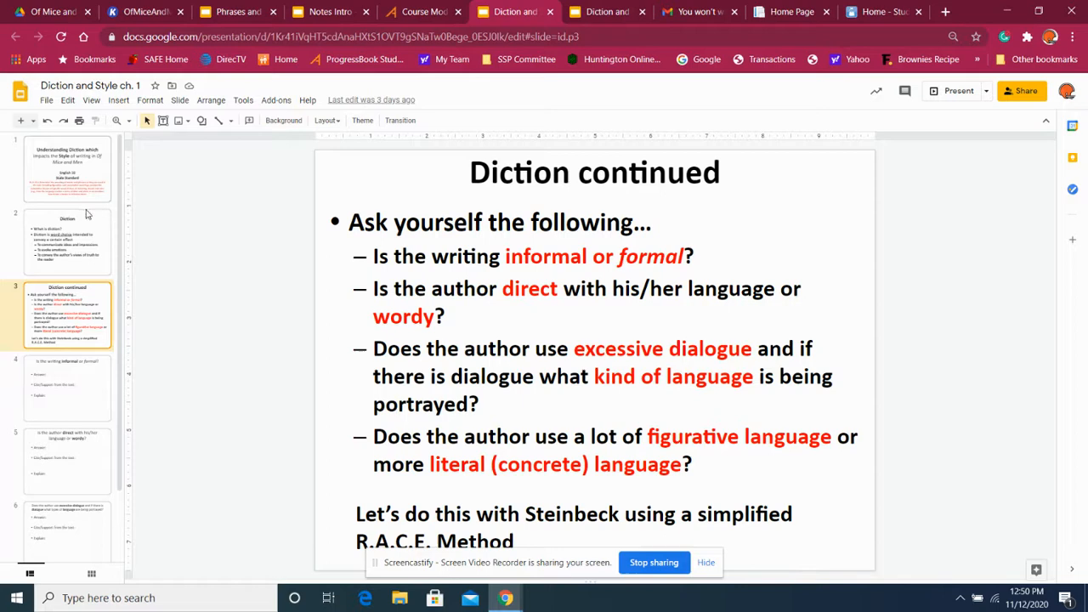
# In the Diction and Style ch. 1 deck, view the Diction definition slide, then the Diction continued slide
pyautogui.click(68, 242)
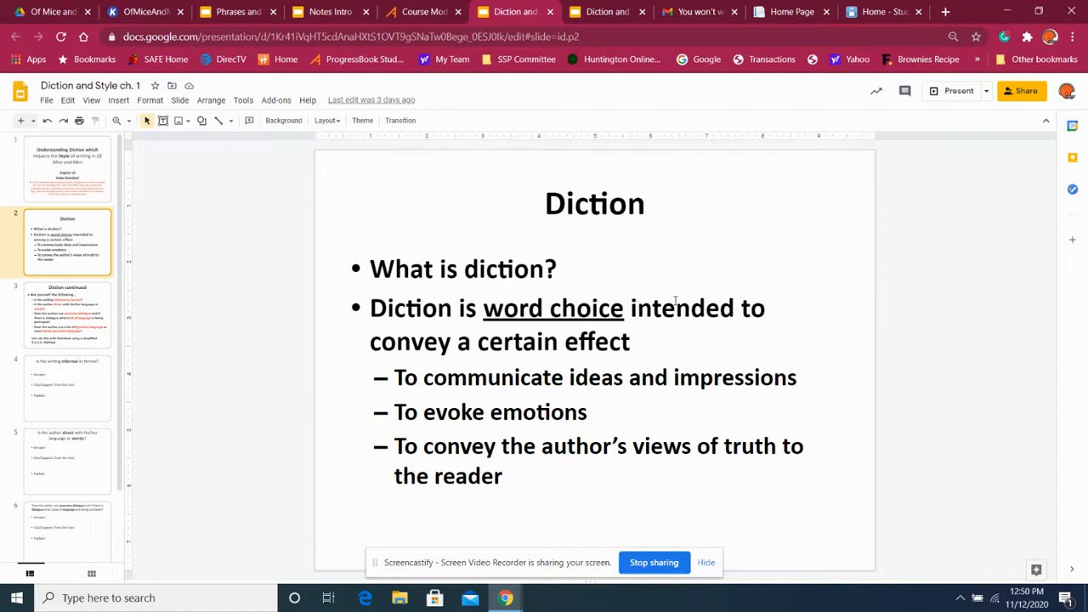
pyautogui.click(68, 314)
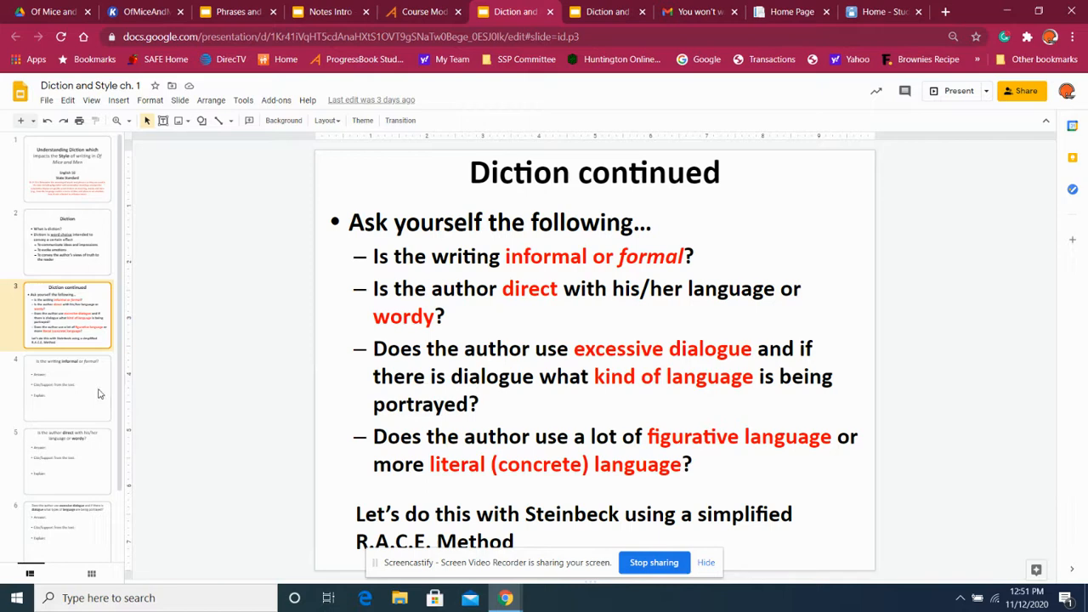
# Return to the Diction definition slide and show Chrome's extensions list
pyautogui.click(68, 242)
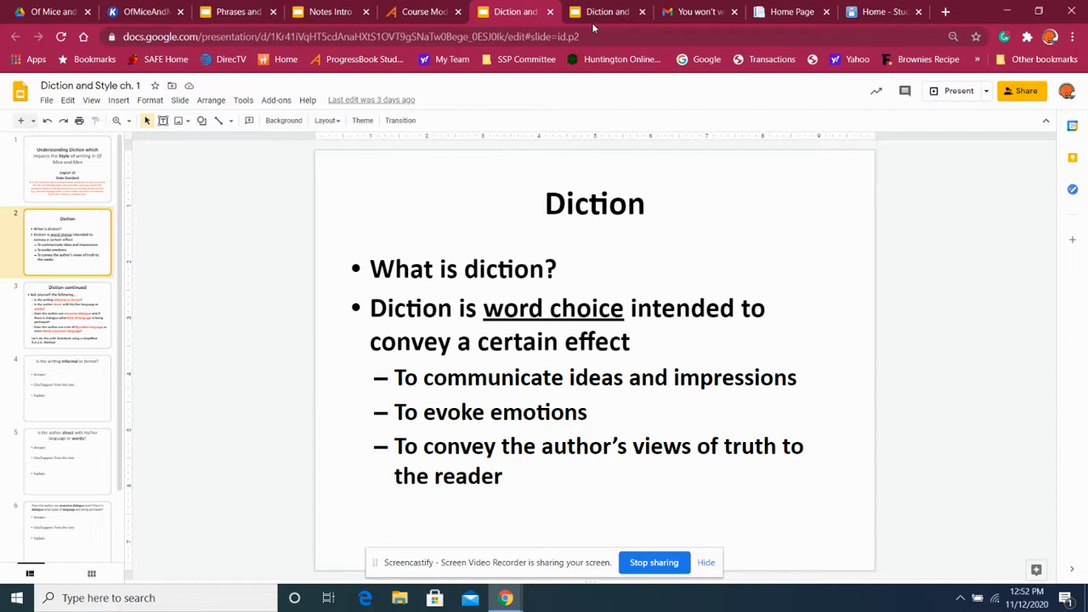
pyautogui.moveTo(954, 335)
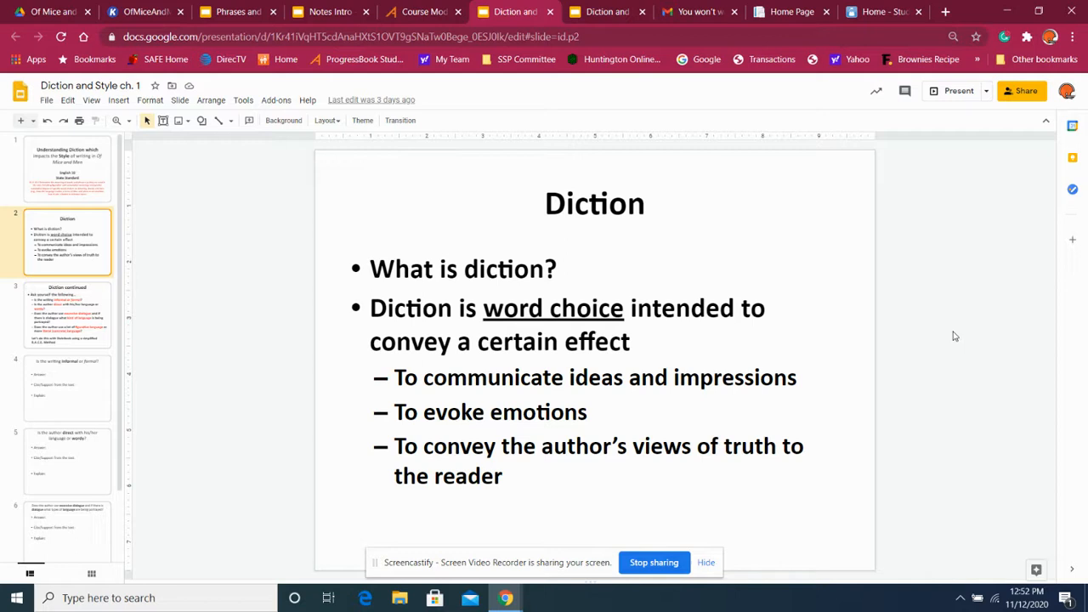
pyautogui.click(1027, 37)
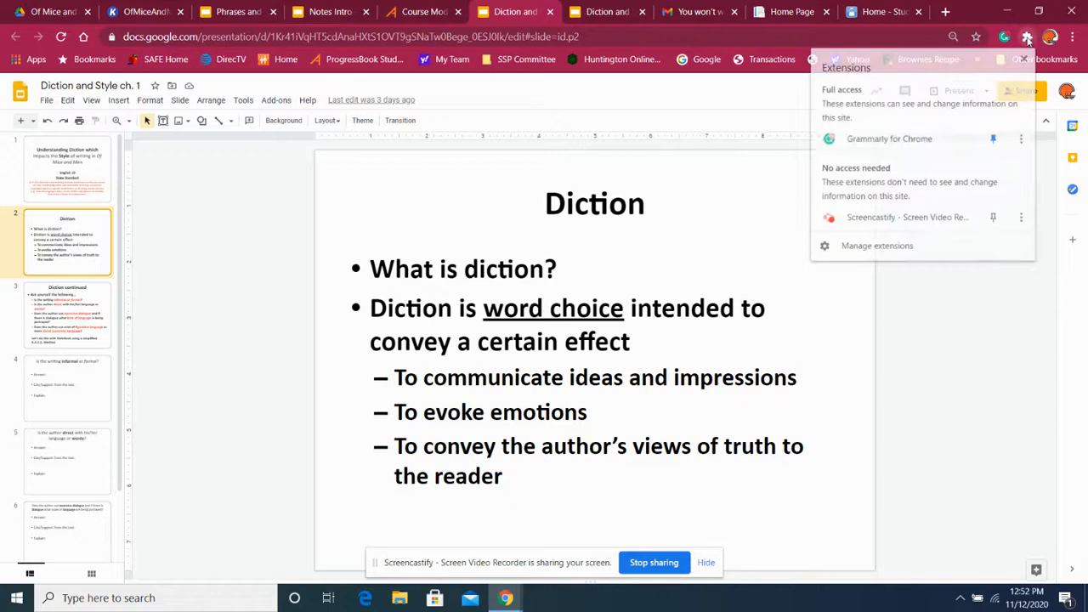